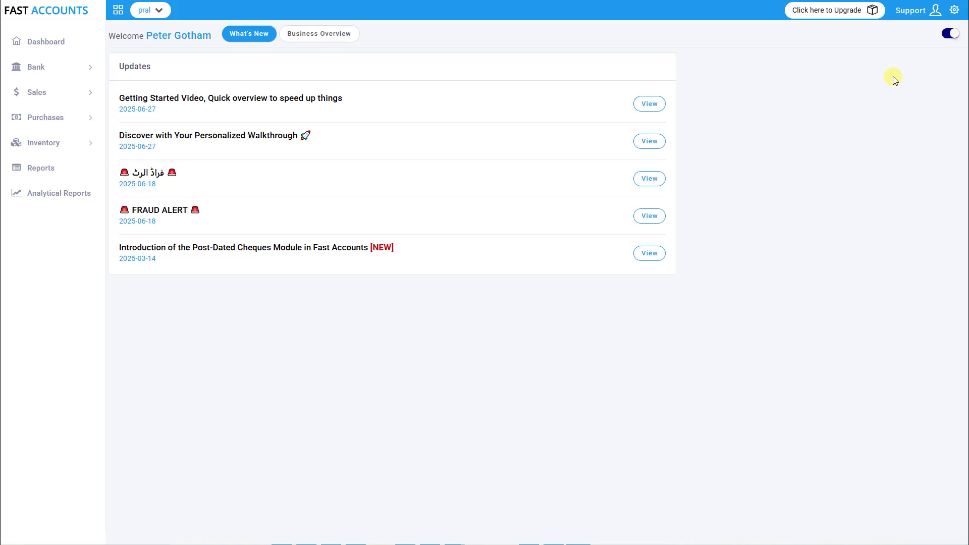
mouse_move(954, 10)
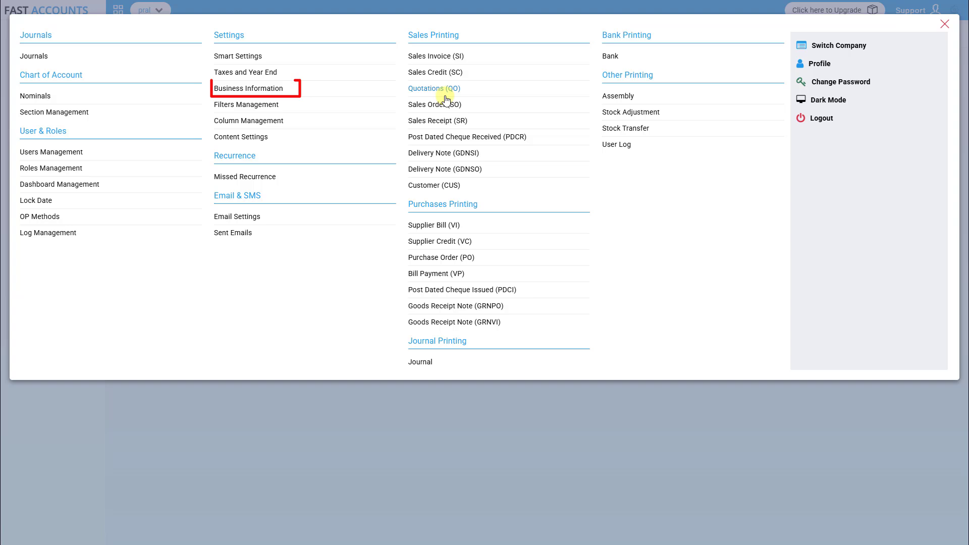
Go to Settings > Business Information from the settings gear.
click(247, 88)
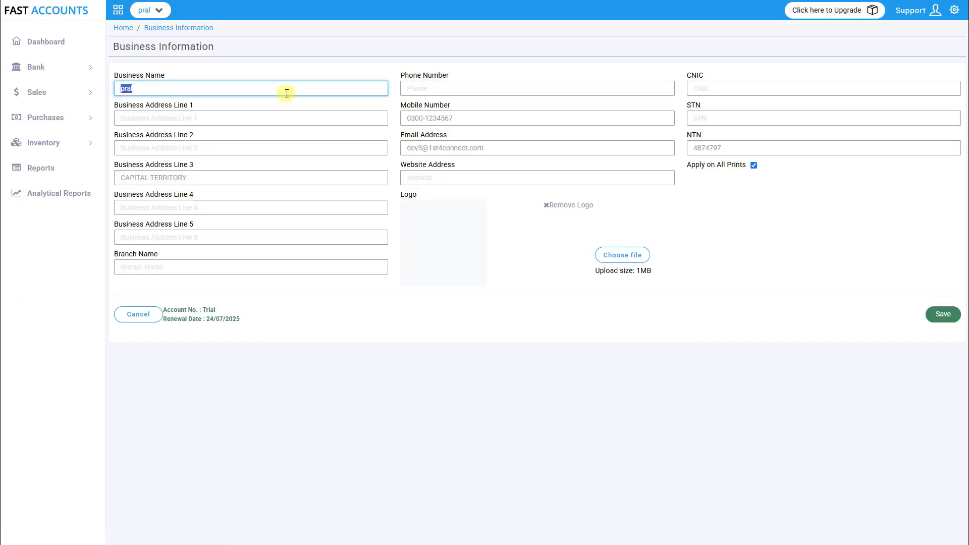
Enter business name 'Model Company PRAL' with address 'House No. 123, Main Boulevard', Punjab, and save.
text(Model Company PRAL)
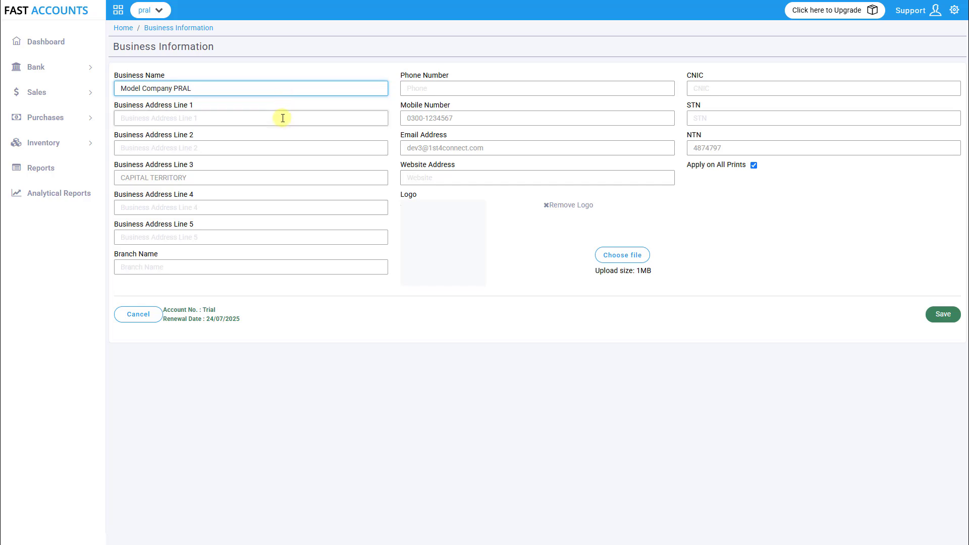
text("House No. 123, Main Boulevard")
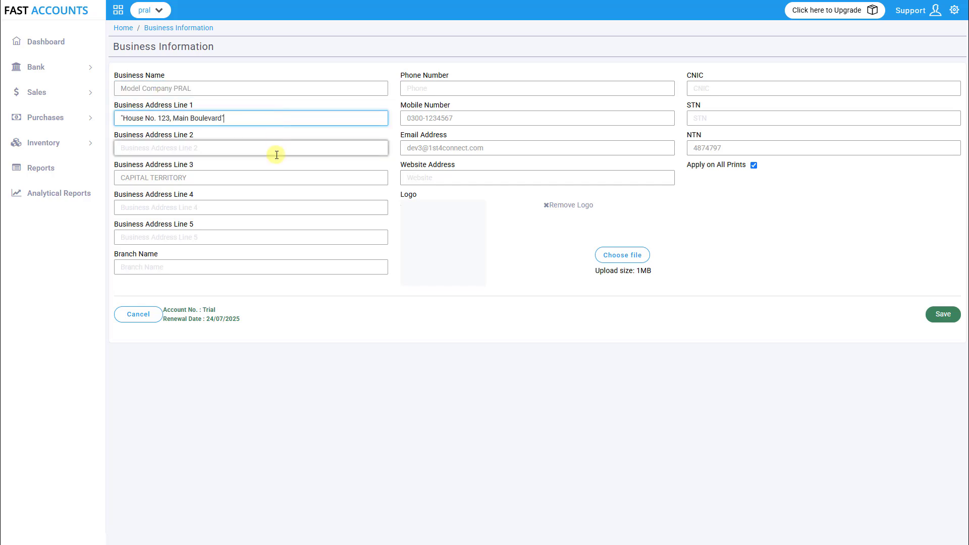
text(Punjab)
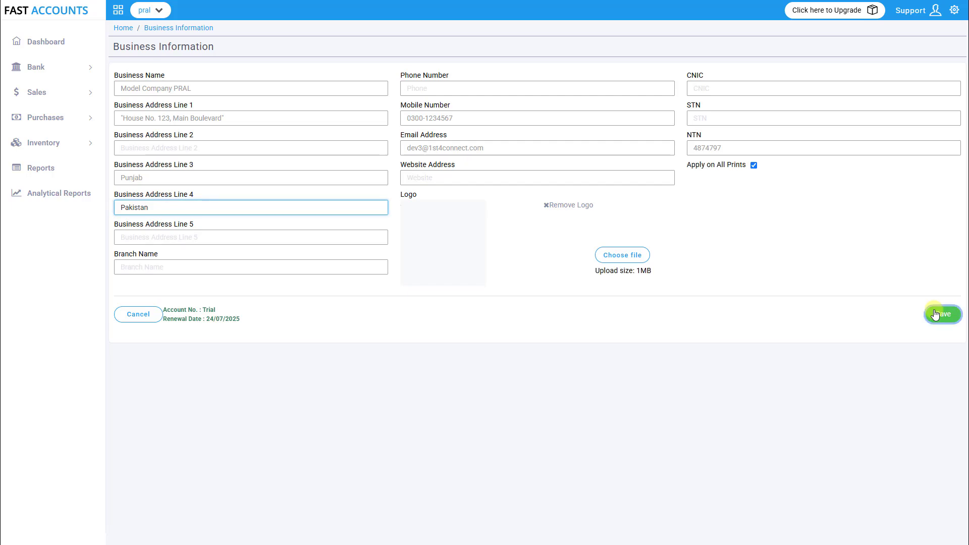
click(941, 314)
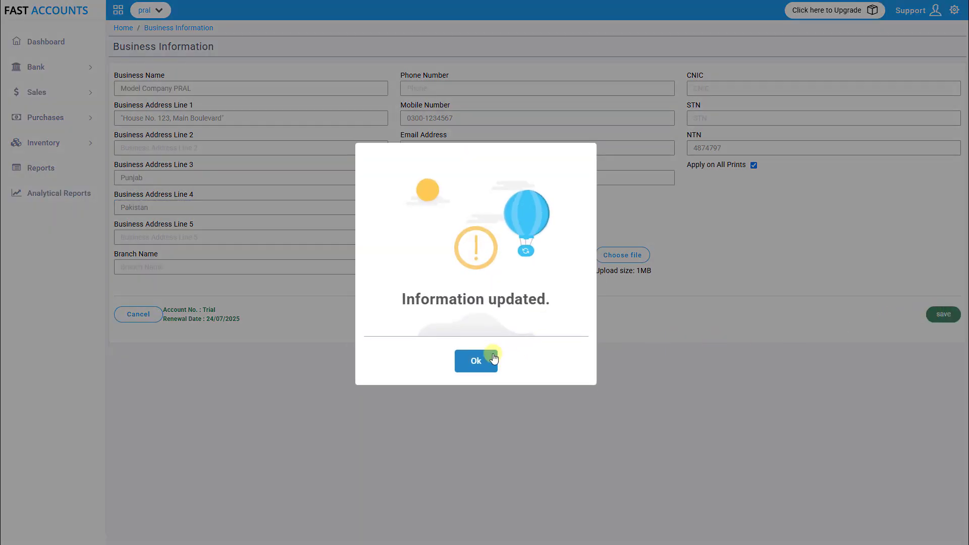
Dismiss the update confirmation and go to Inventory > Products.
click(475, 360)
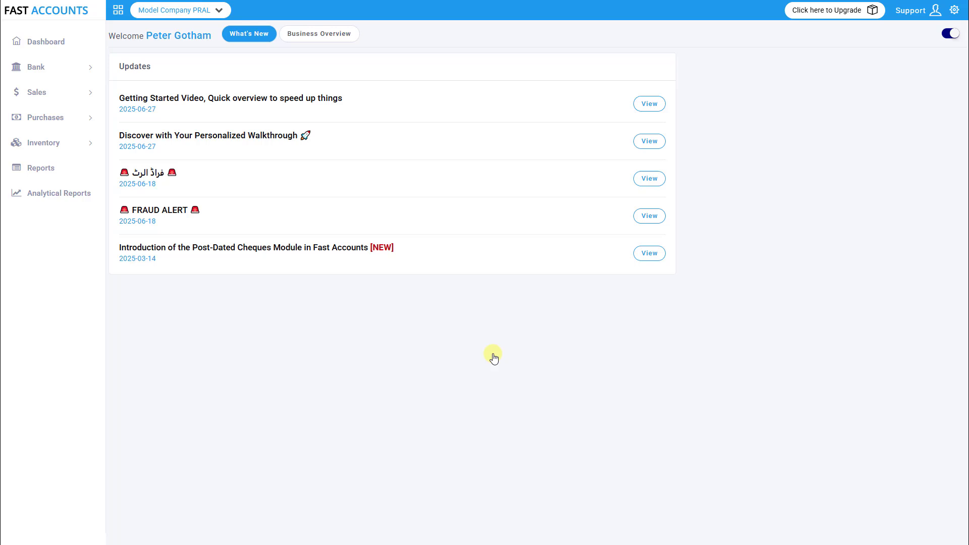
click(43, 143)
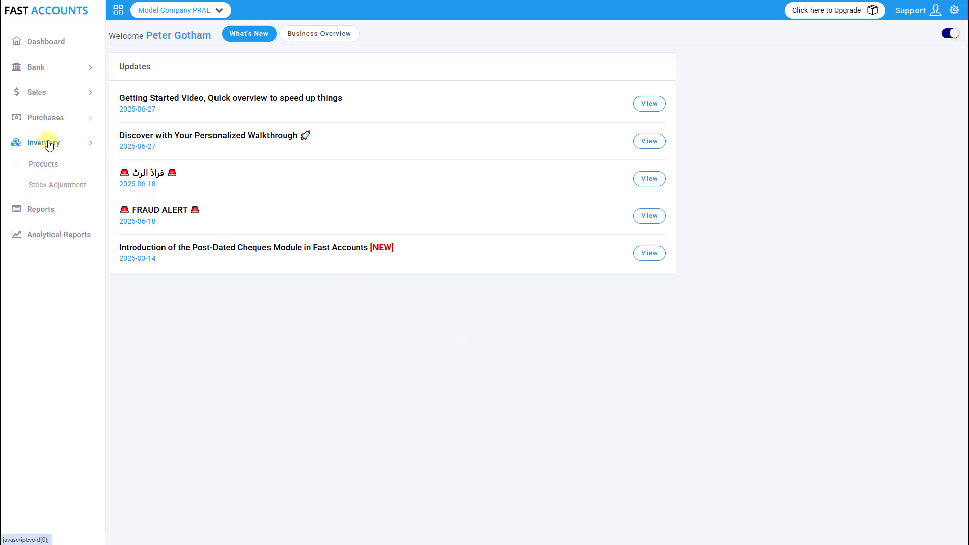
click(44, 164)
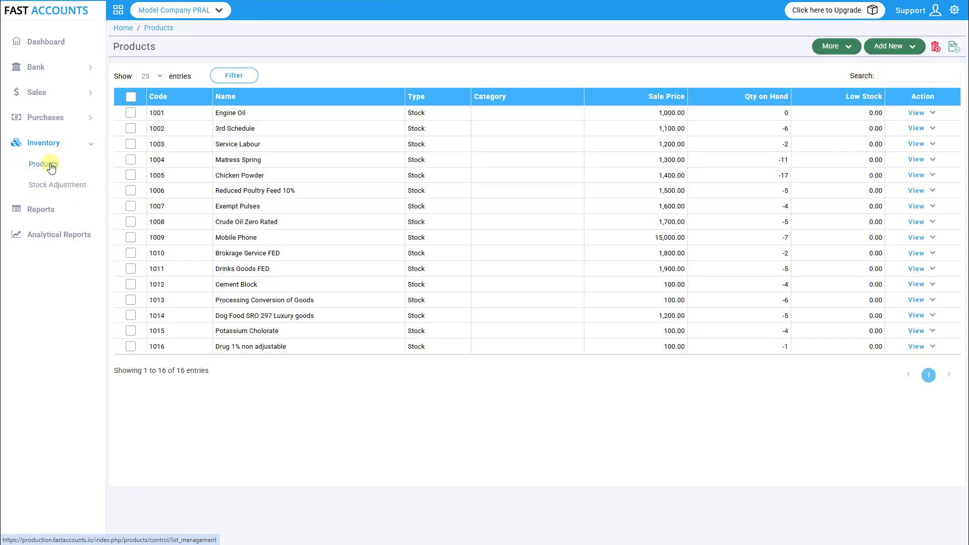
mouse_move(890, 50)
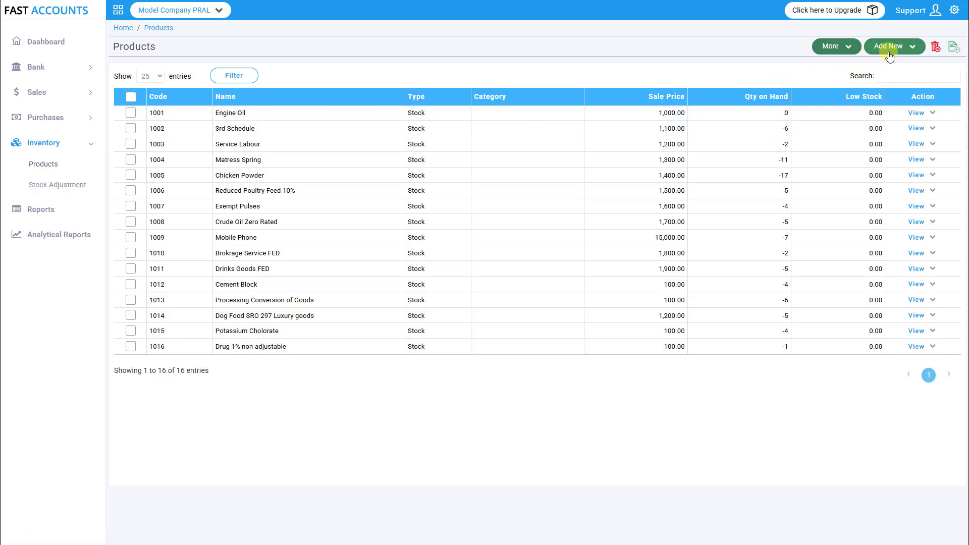
Start a new stock product 'ZIC 20W 50' with opening rate 4,500 and its cost.
click(890, 46)
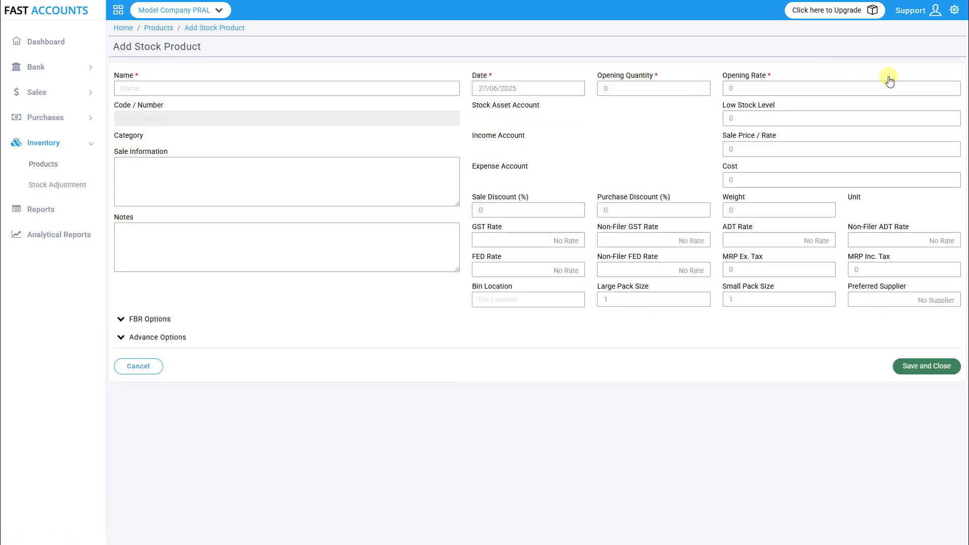
text(ZIC 20W 50)
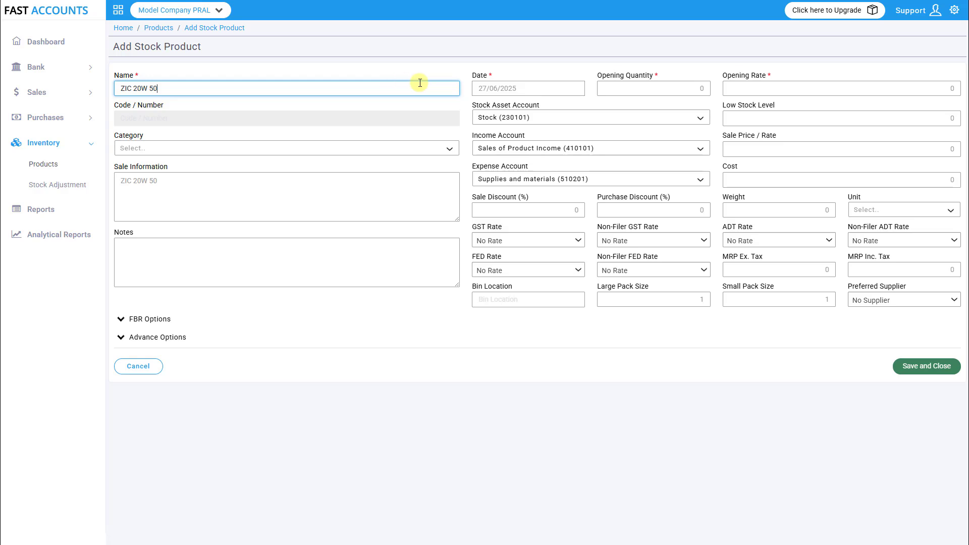
click(840, 87)
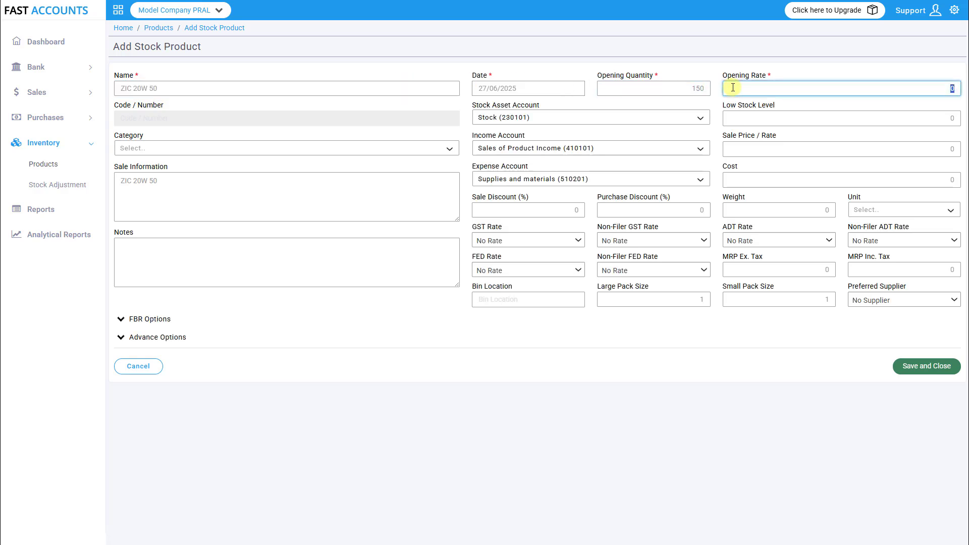
text(4500)
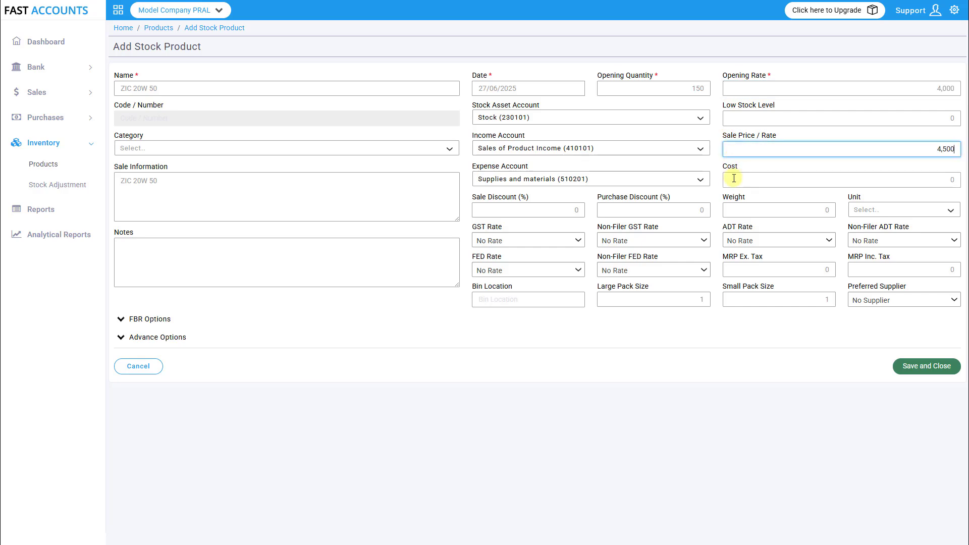
click(901, 209)
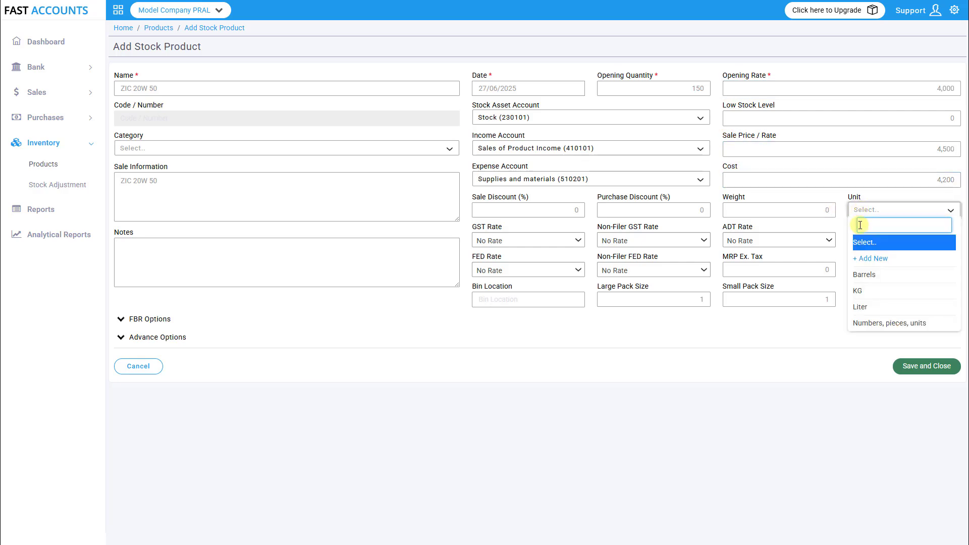
Create the 4Liter unit, pick 18% GST and 4% ADT, and enter MRP.
click(870, 258)
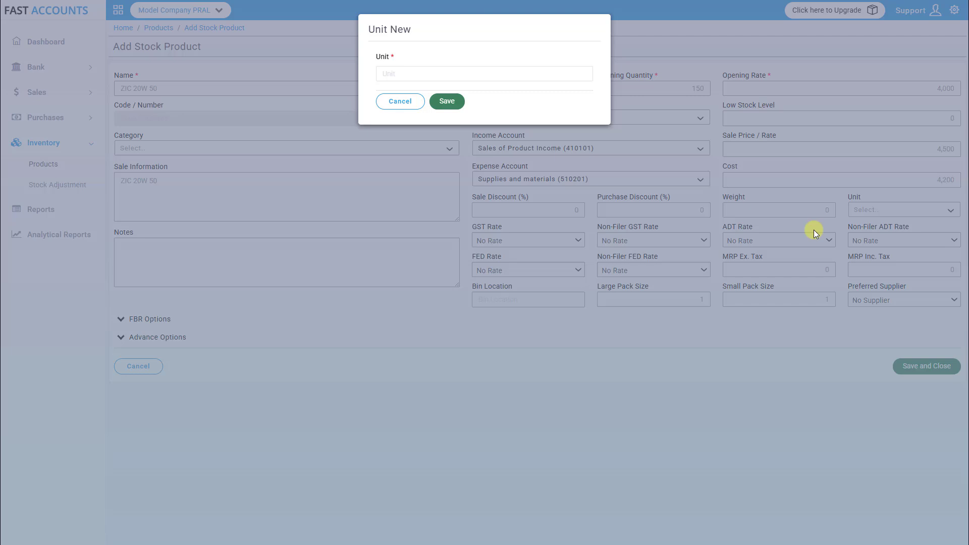
text(4Liter)
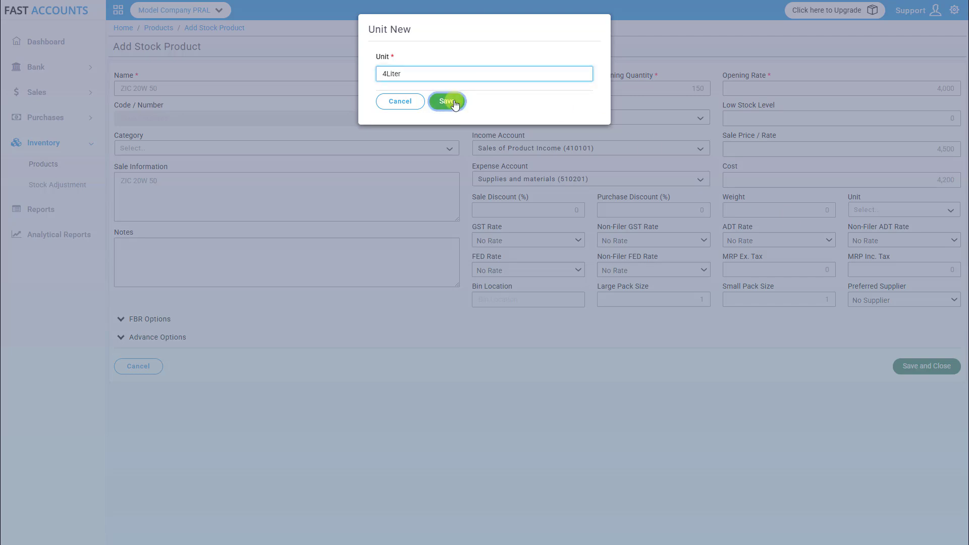
click(447, 101)
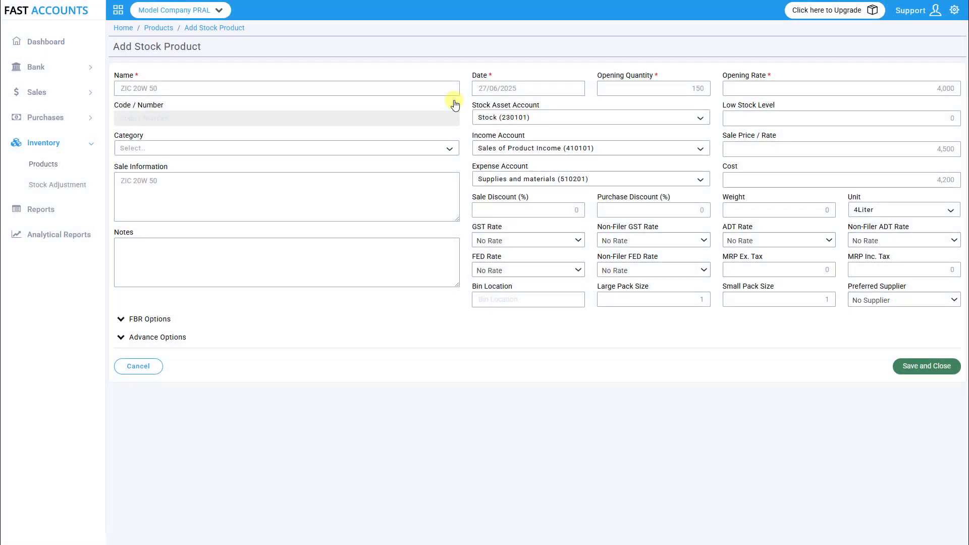
mouse_move(568, 237)
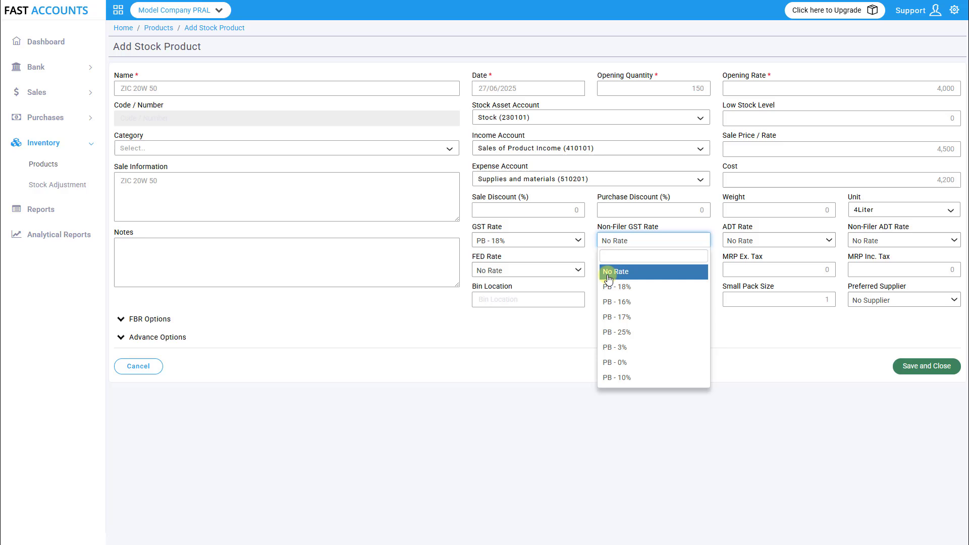
click(617, 286)
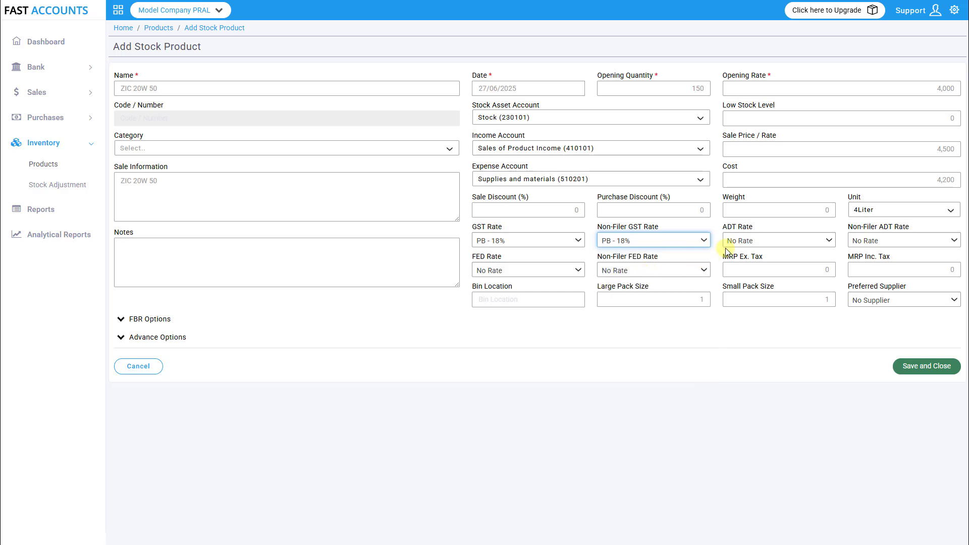
click(778, 239)
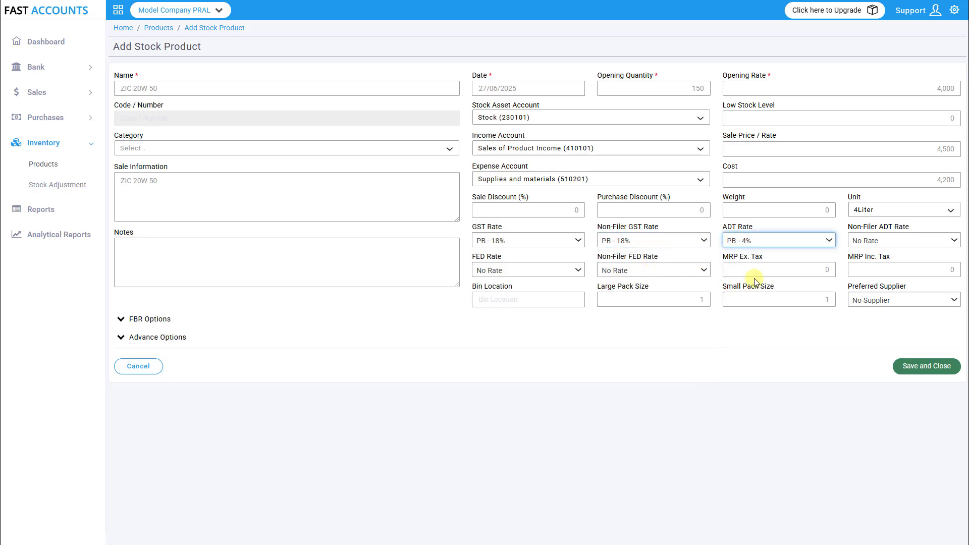
click(902, 239)
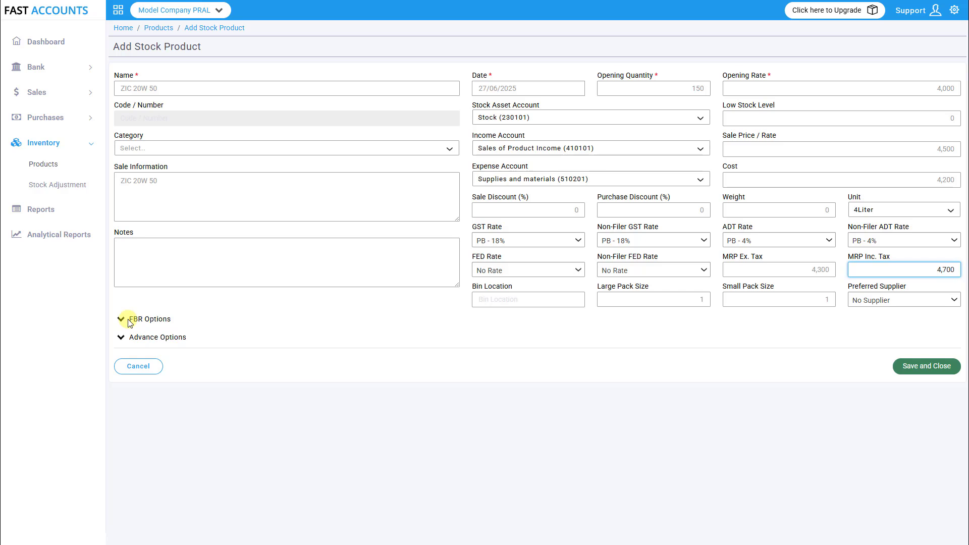
Enter HS code 5678900 and set FBR sale type to reduced rate at 1.5%.
click(122, 319)
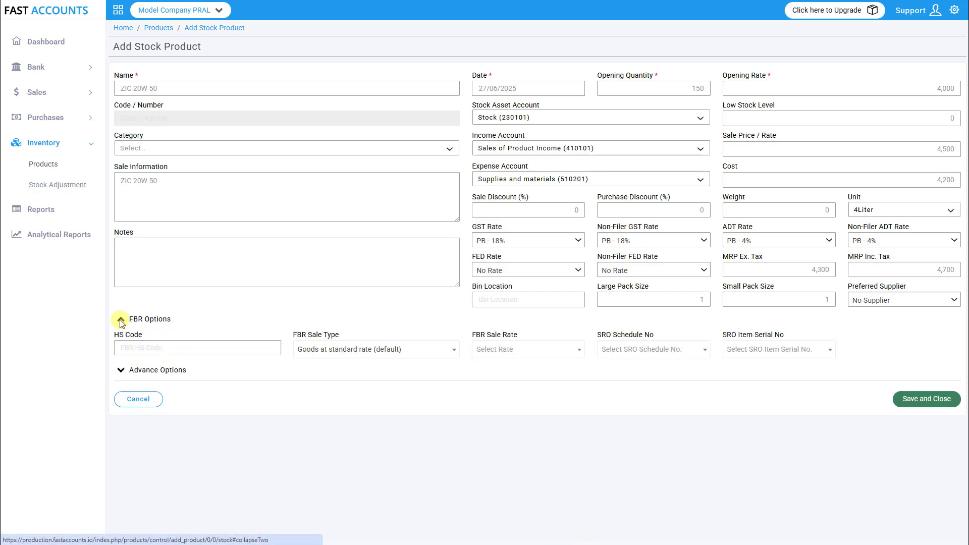
click(197, 347)
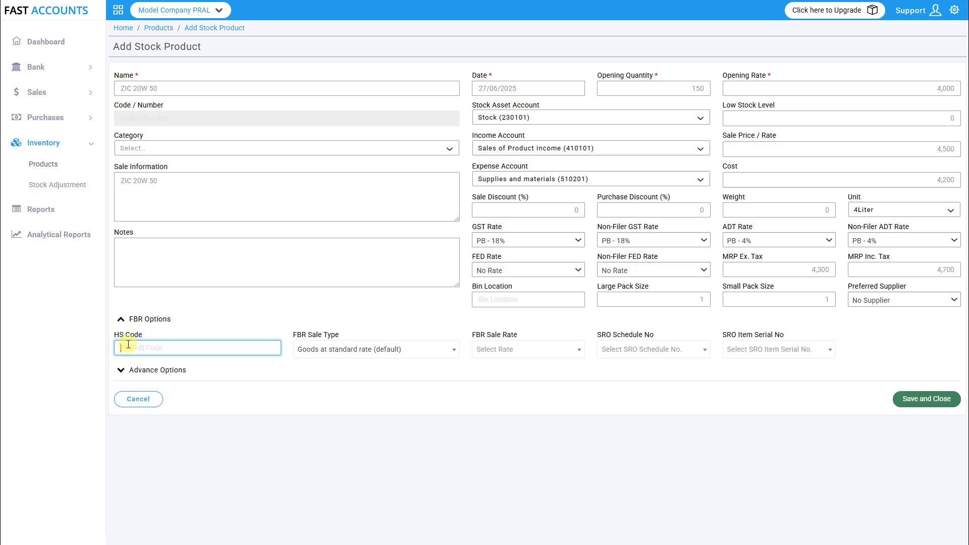
text(5678900)
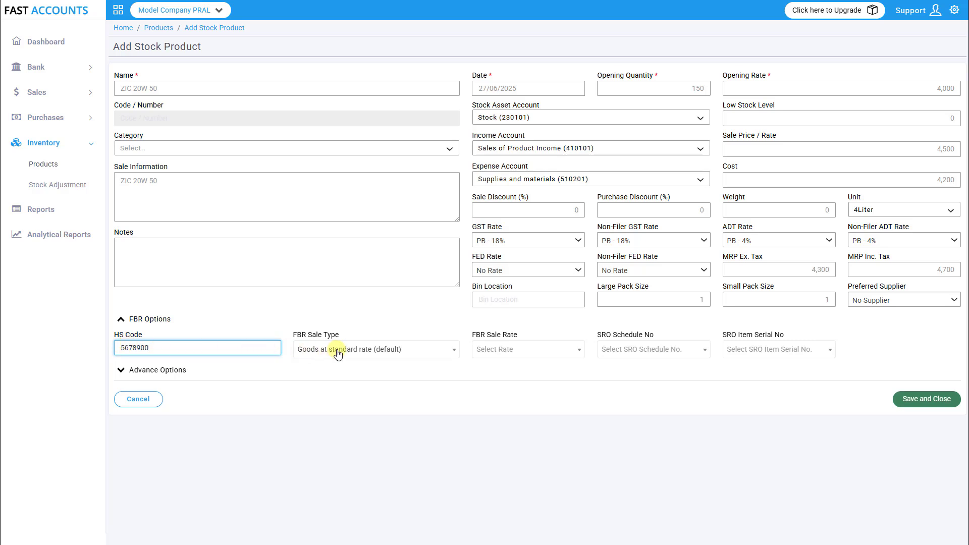
click(375, 349)
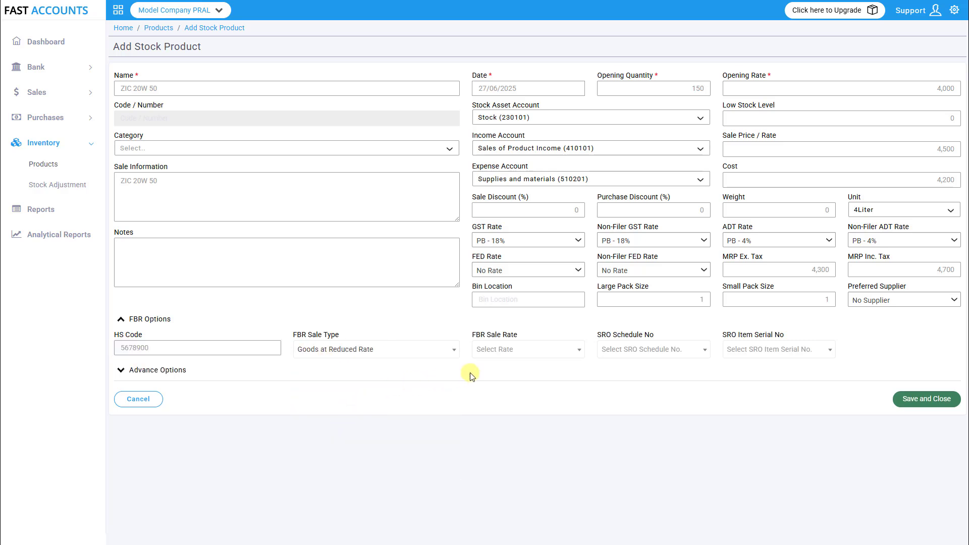
click(526, 350)
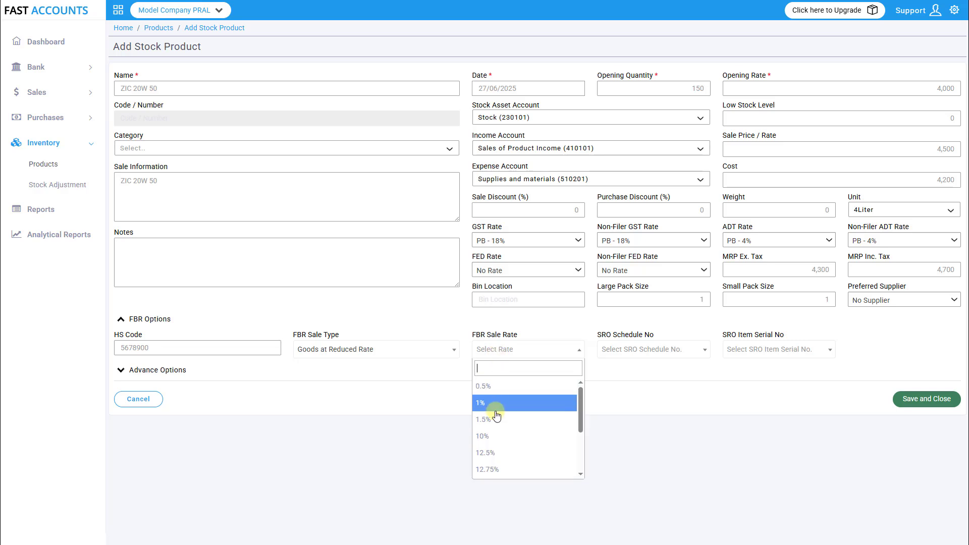
click(488, 419)
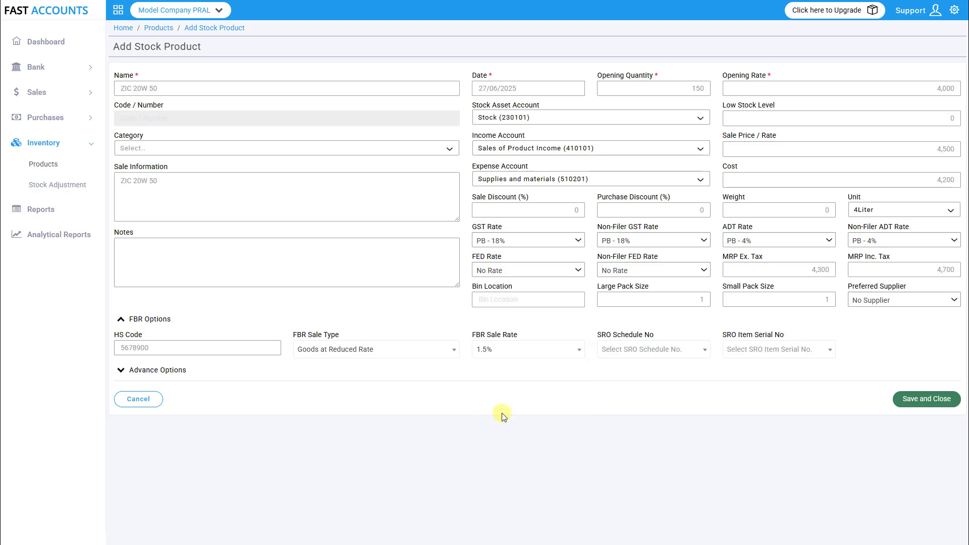
Choose SRO schedule EIGHTH SCHEDULE Table 1, then save and close the product.
click(652, 349)
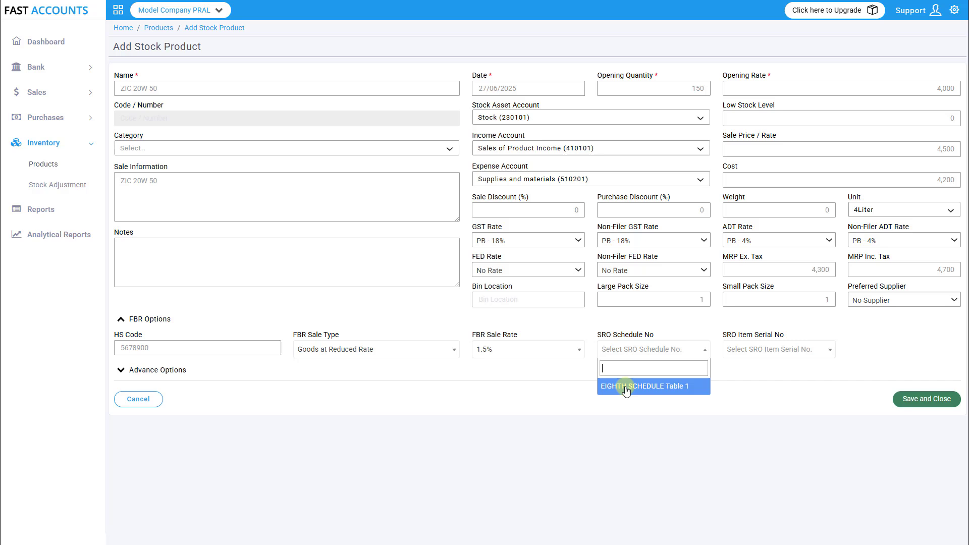
click(645, 386)
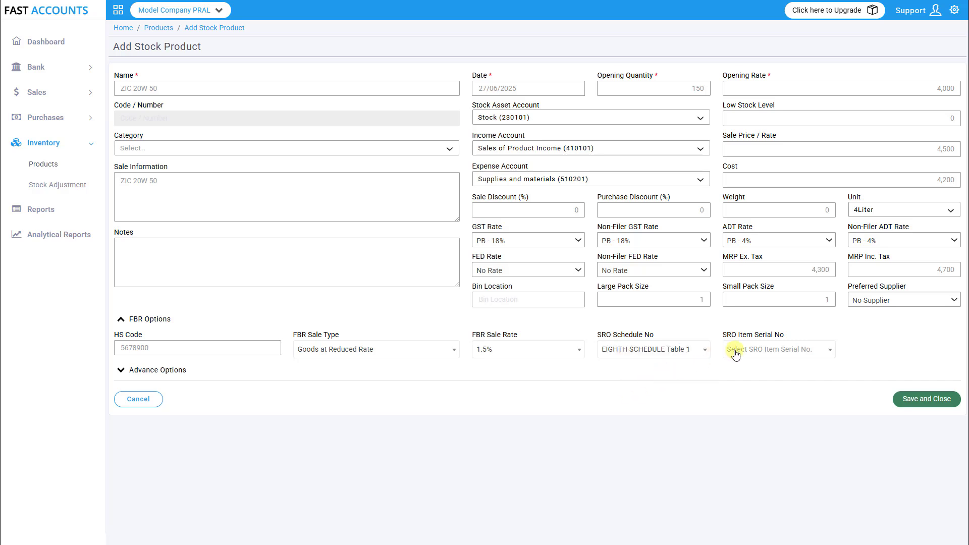
click(778, 349)
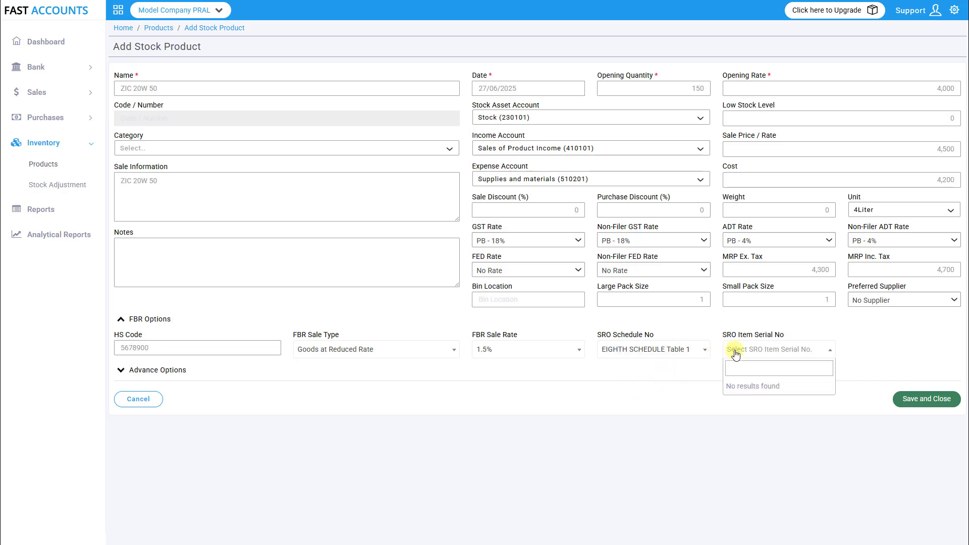
mouse_move(755, 361)
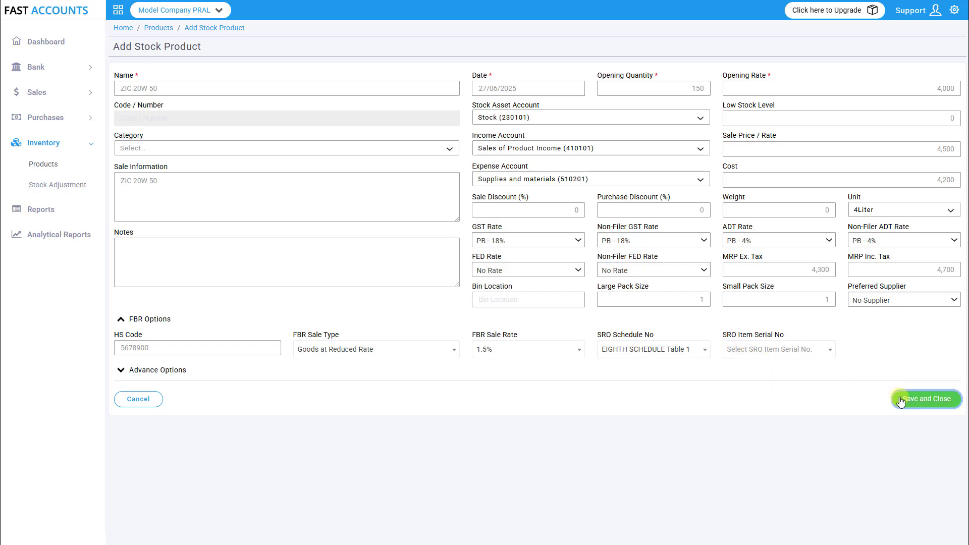
click(924, 398)
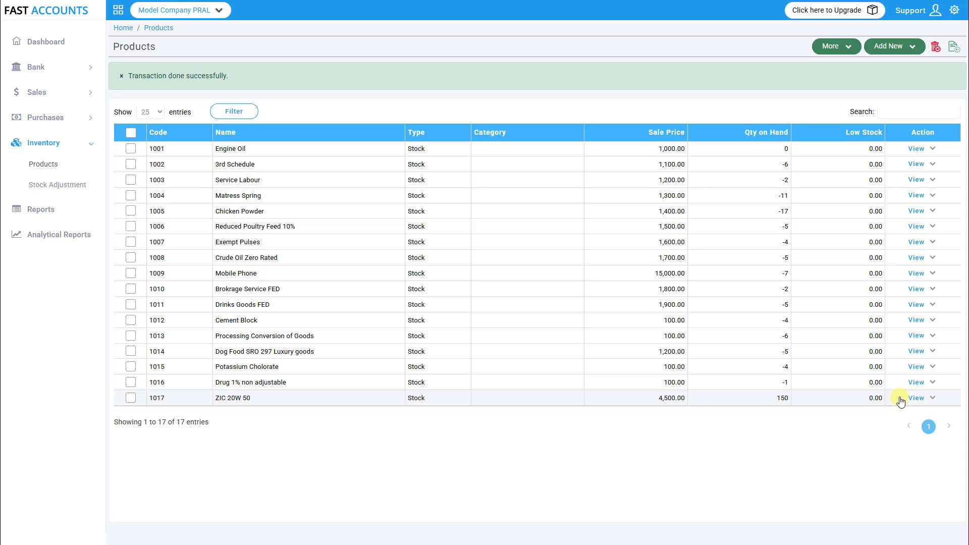
Expand Sales in the sidebar and go to the Customers list.
click(122, 75)
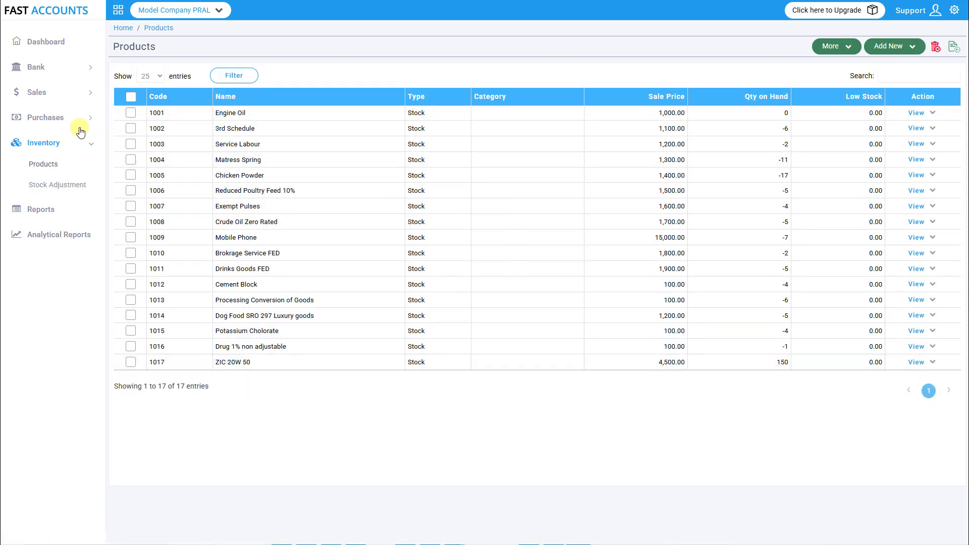
click(35, 92)
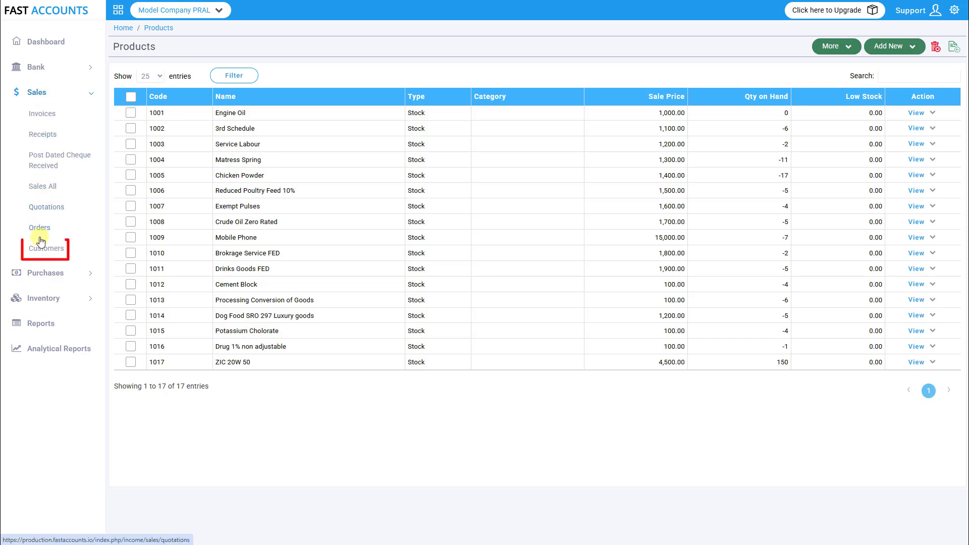
click(44, 248)
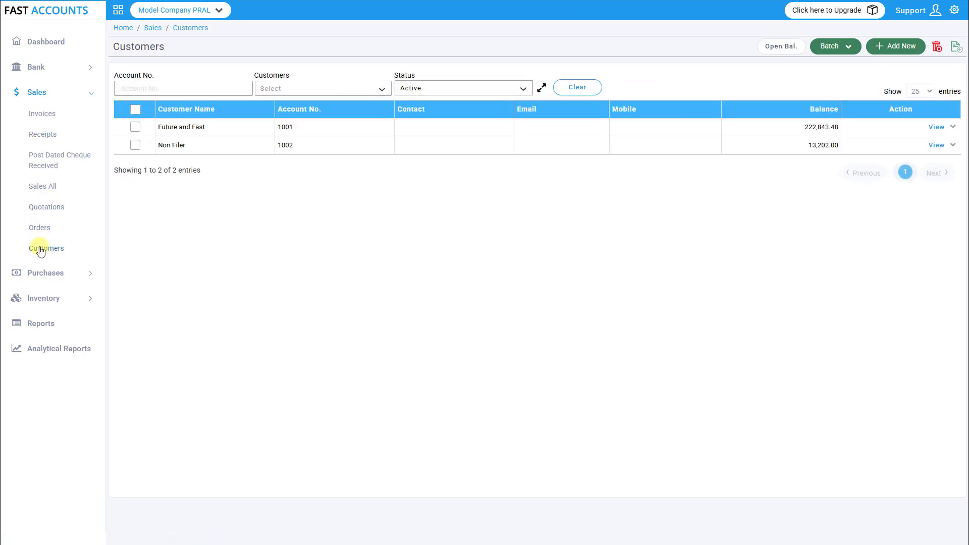
mouse_move(895, 46)
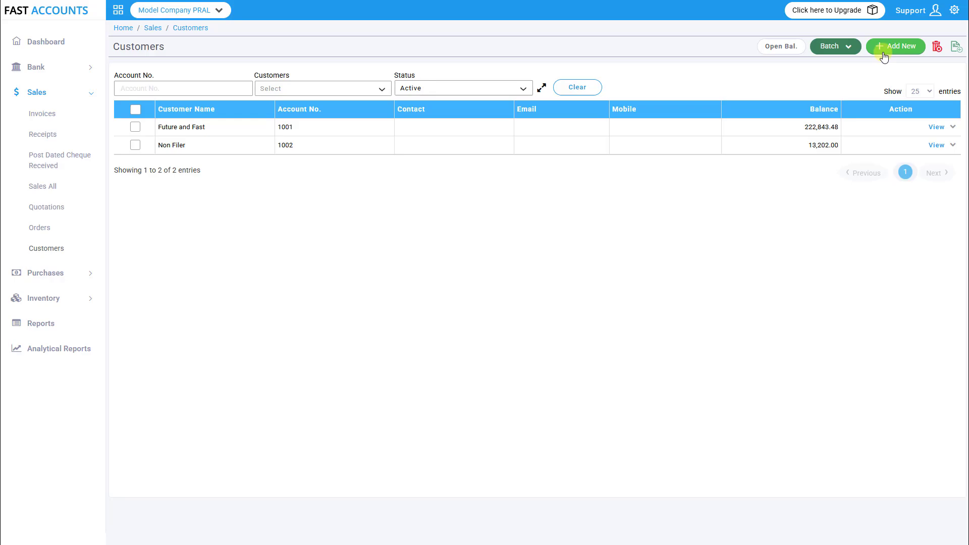
click(895, 45)
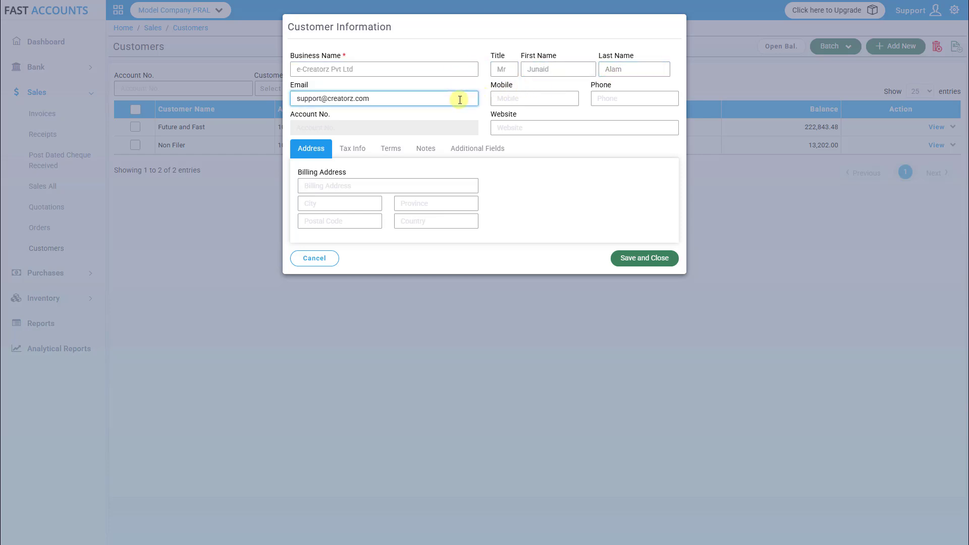
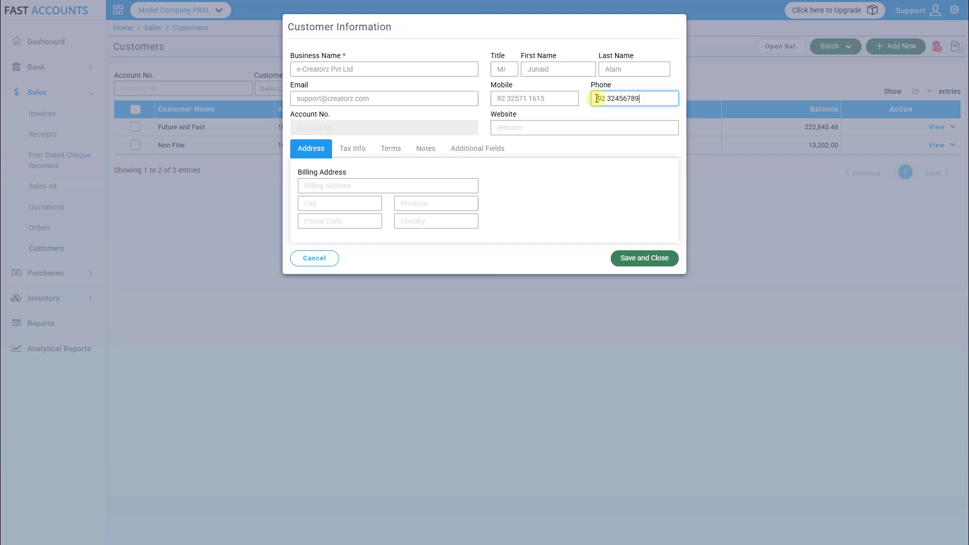
click(388, 185)
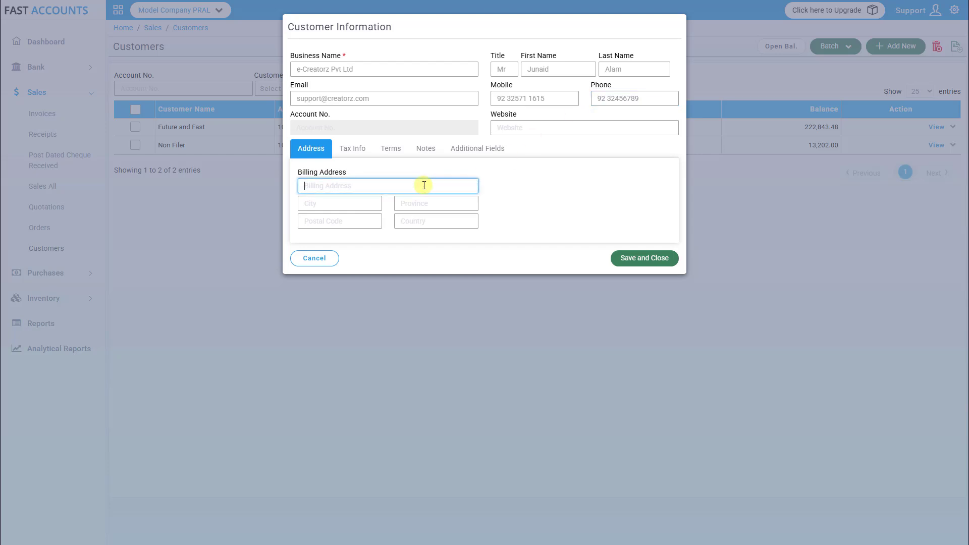
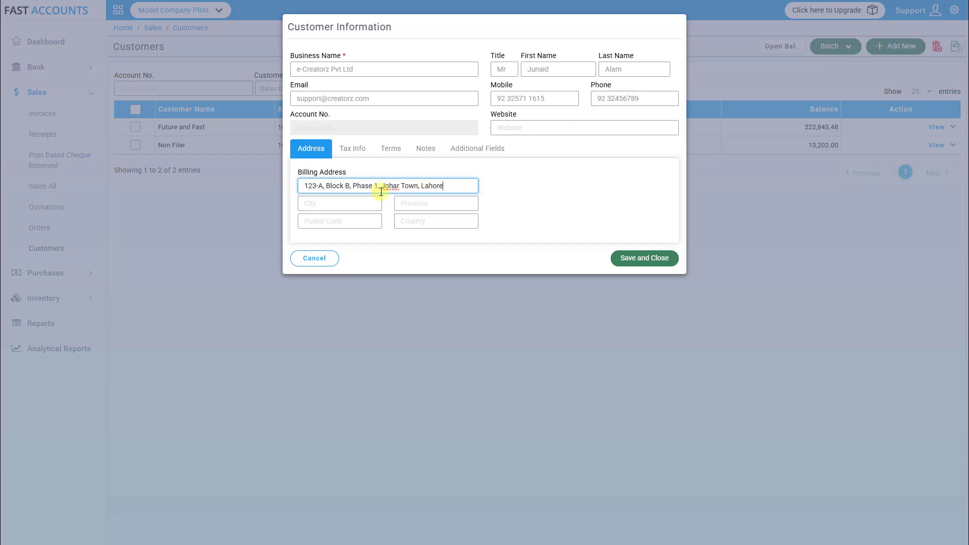
text(Punjab)
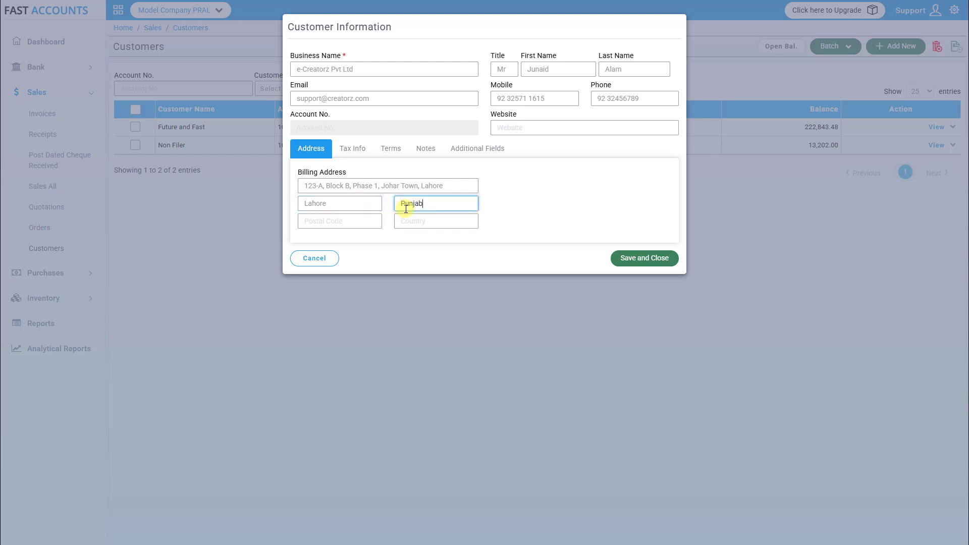
text(Pakistan)
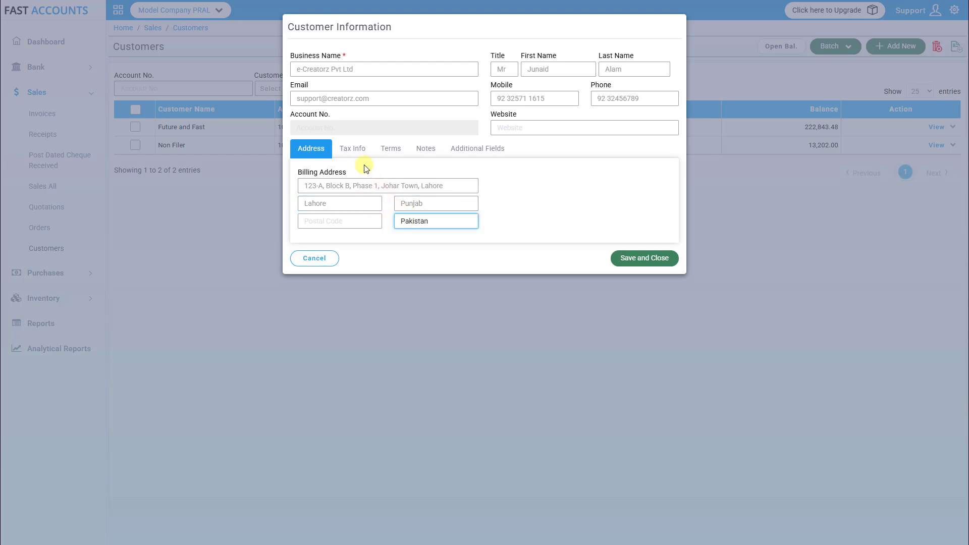
click(352, 149)
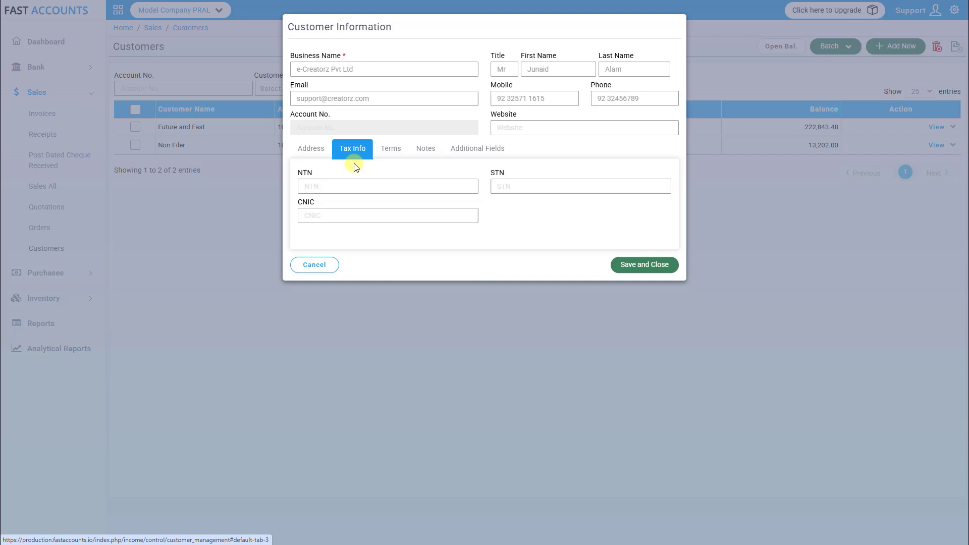
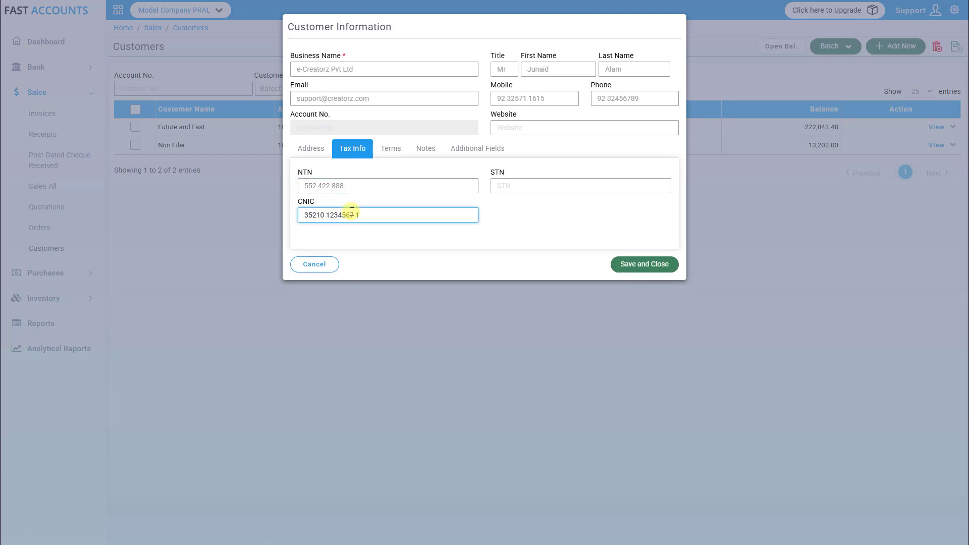
click(390, 148)
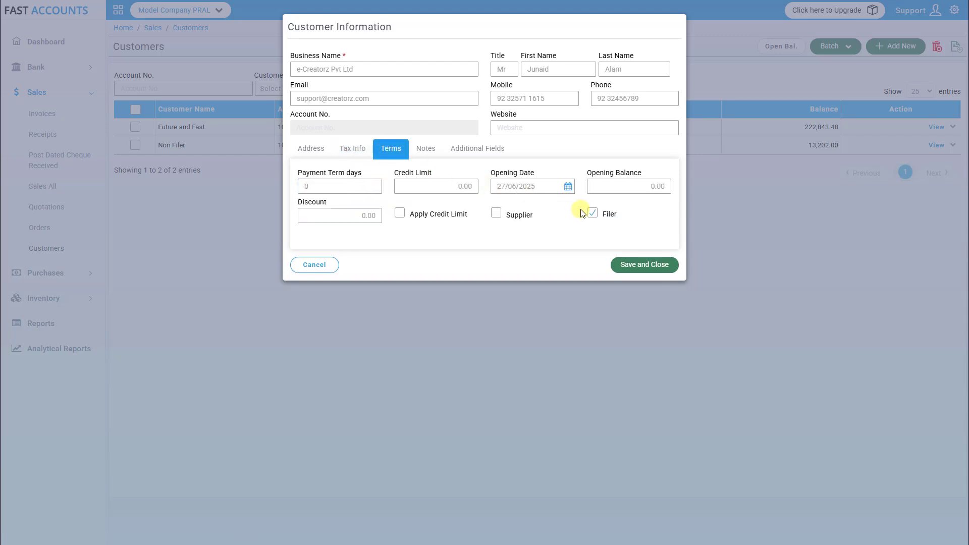
click(591, 212)
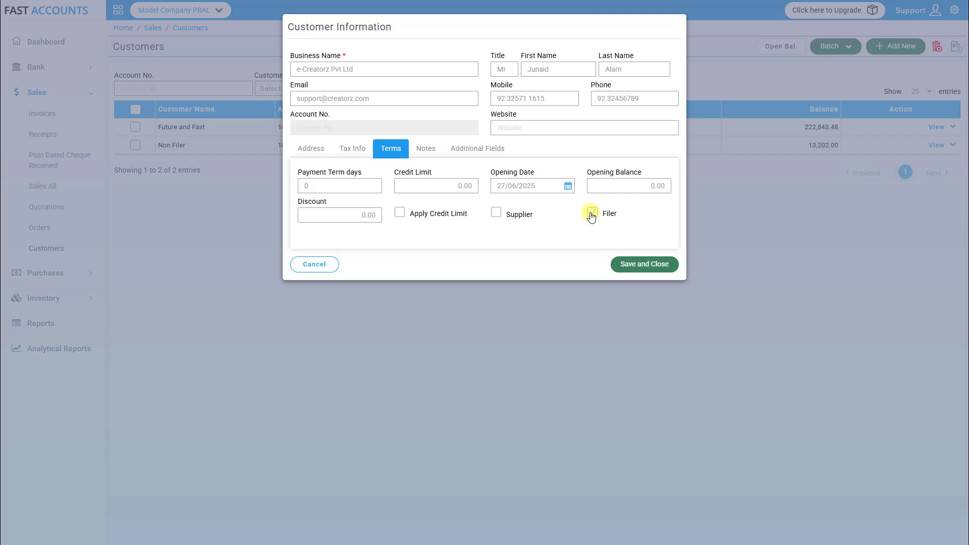
click(592, 213)
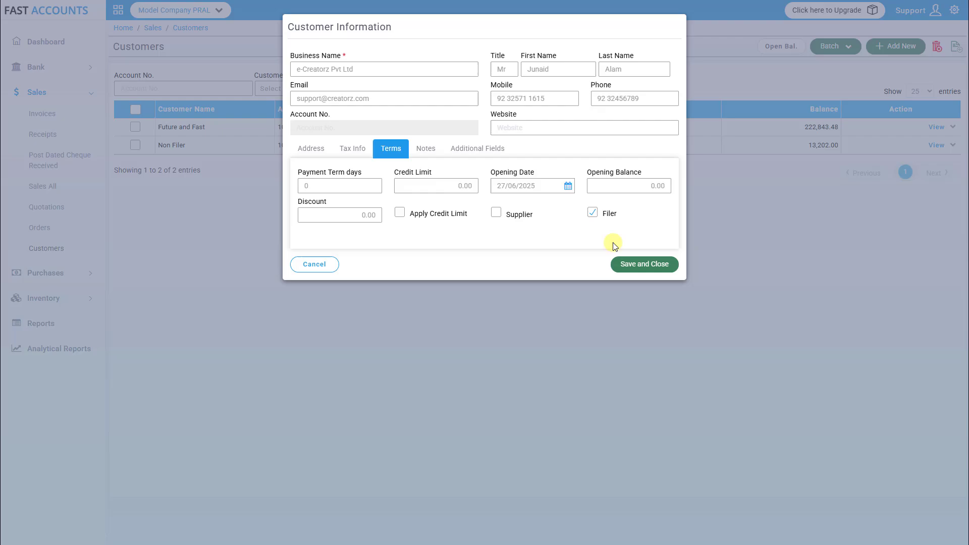
click(643, 264)
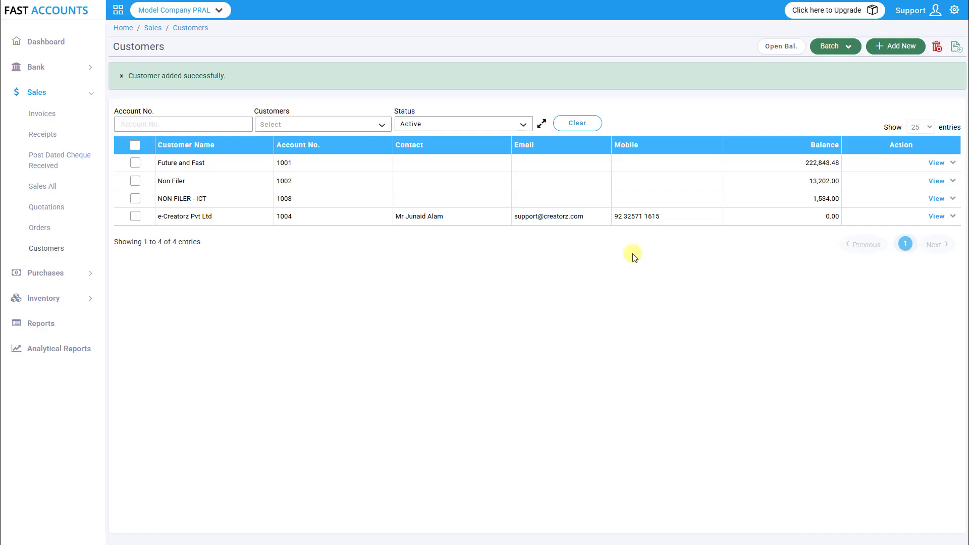
mouse_move(648, 264)
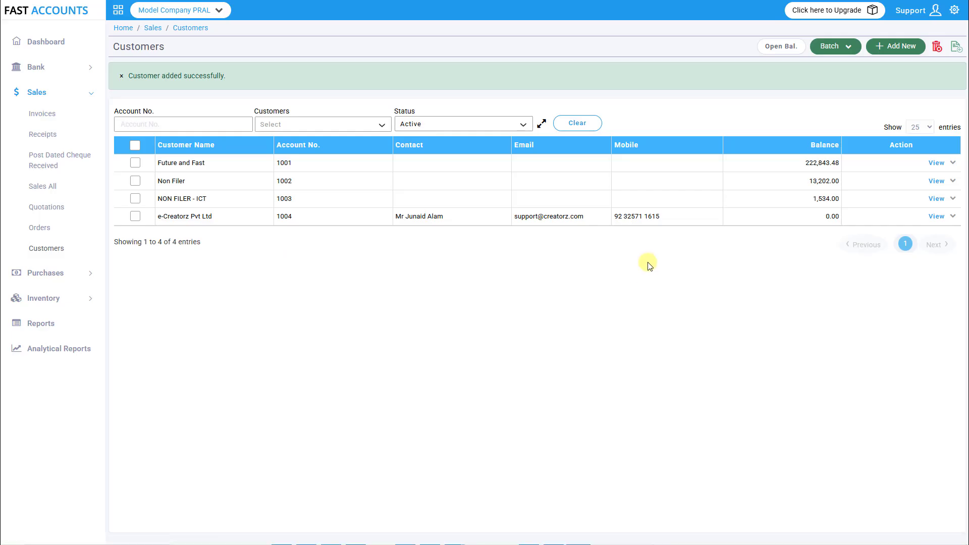
mouse_move(950, 26)
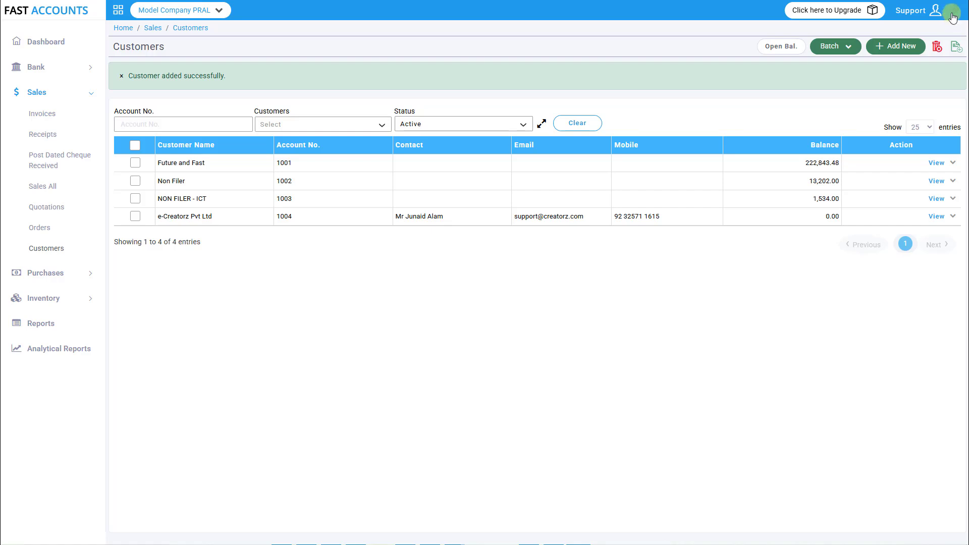
Review the FBR section in Smart Settings, then bring up the gear settings menu.
click(118, 10)
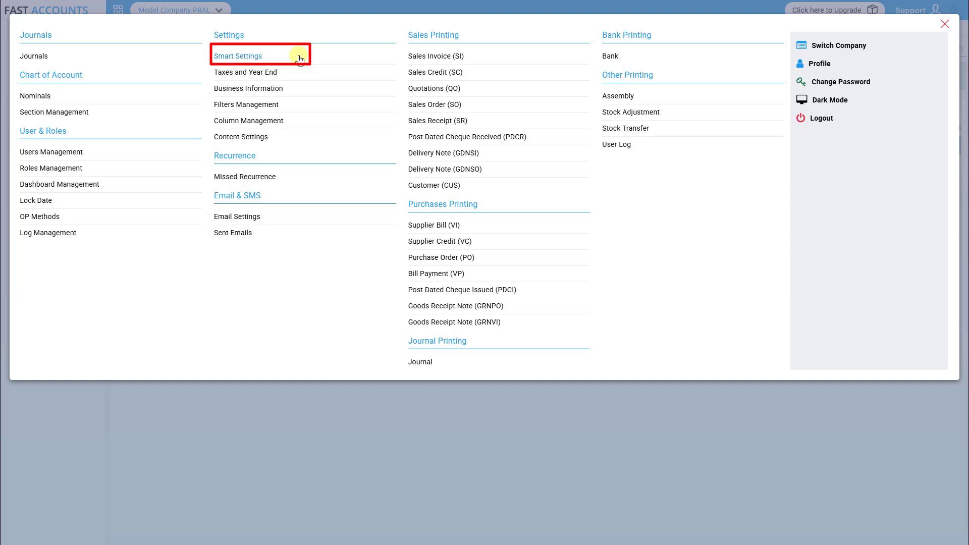
click(239, 56)
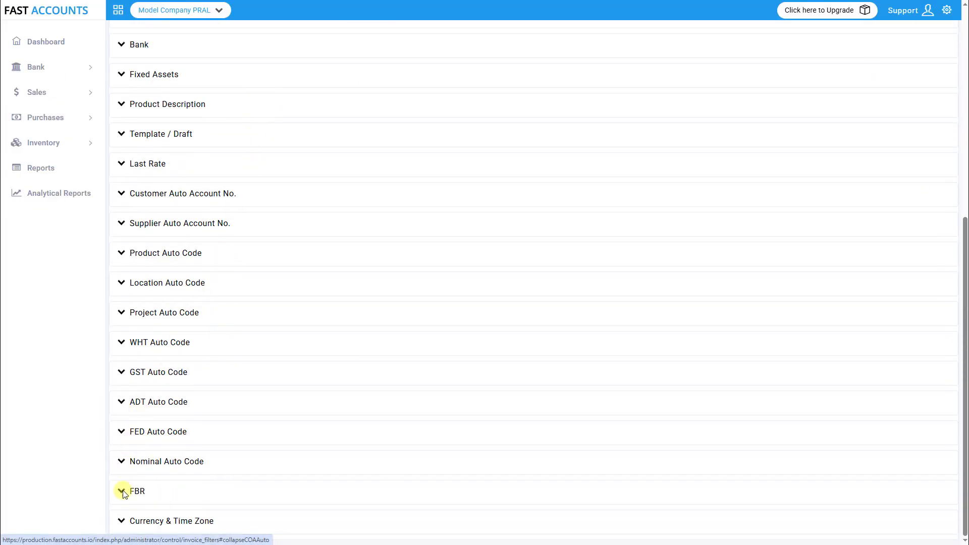
click(122, 491)
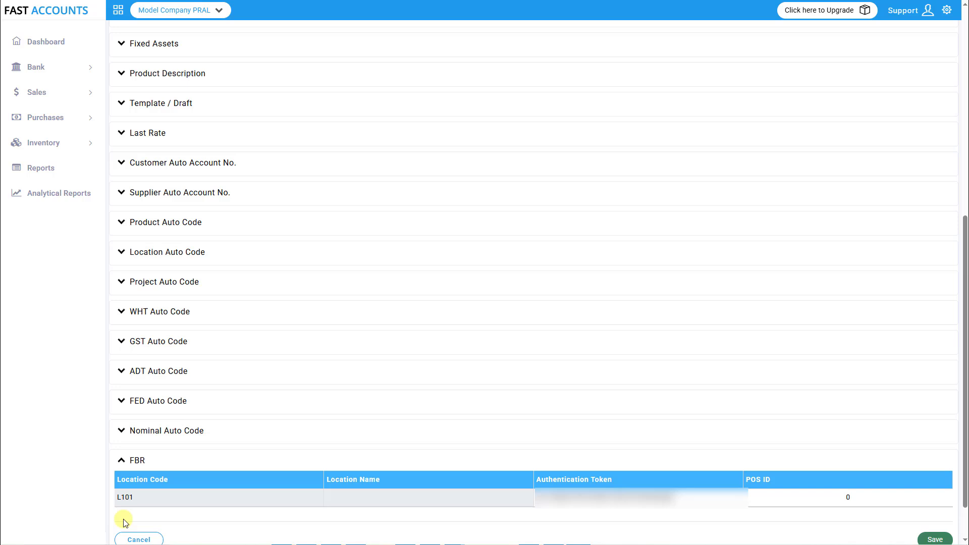
mouse_move(947, 31)
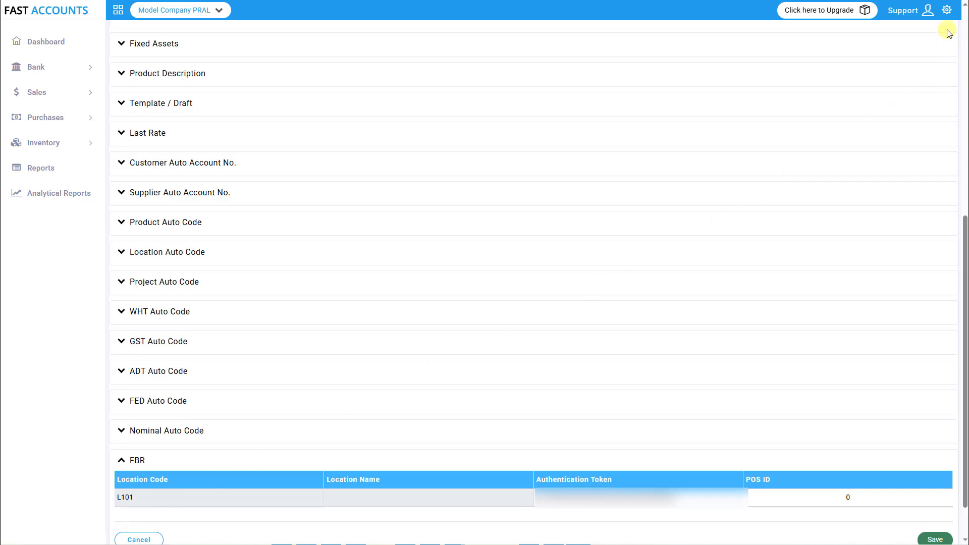
click(947, 10)
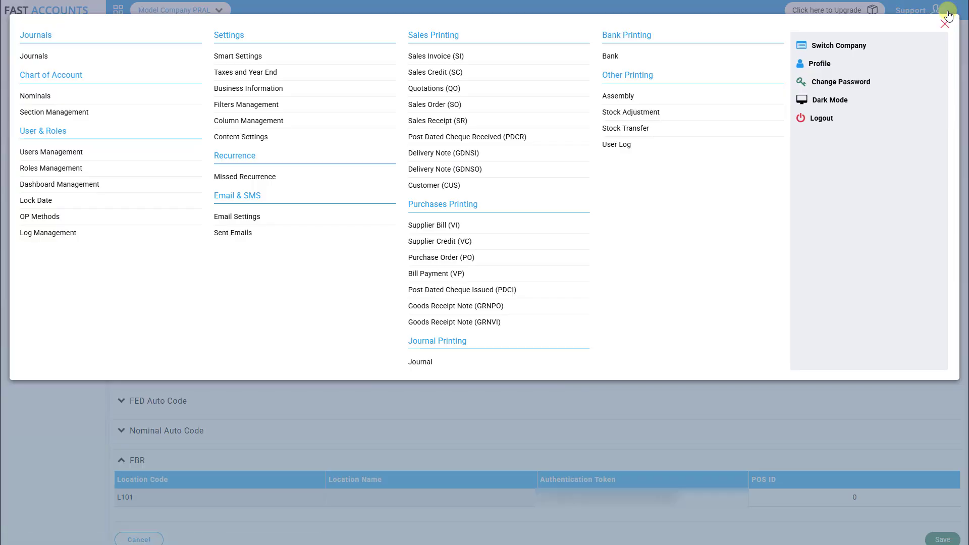
mouse_move(317, 133)
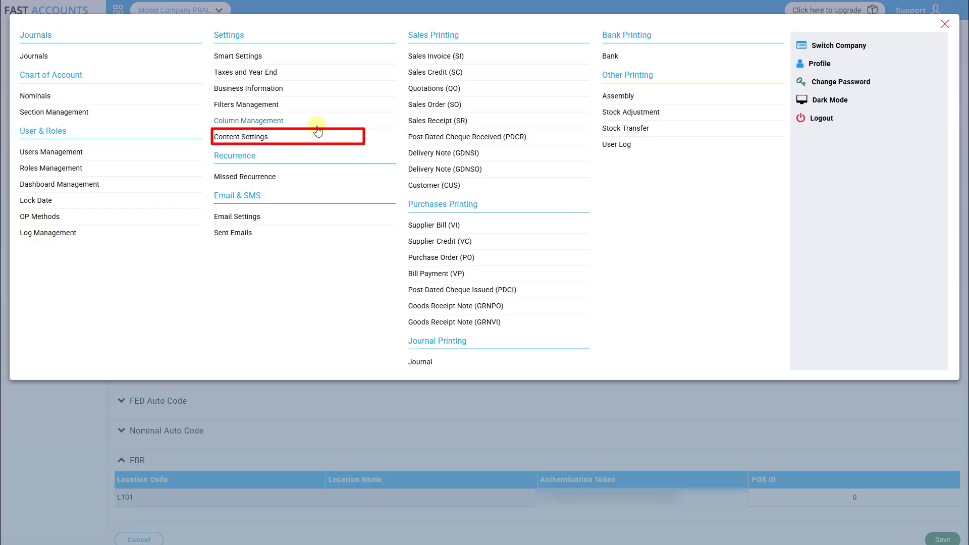
In Content Settings, keep the FBR Invoice No column visible in Sale Invoice Listing and update.
click(241, 136)
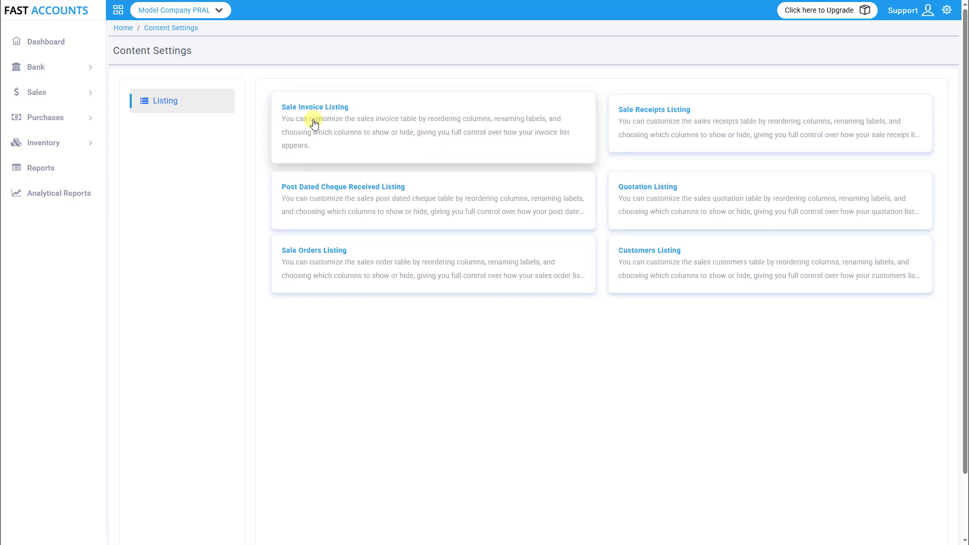
click(314, 107)
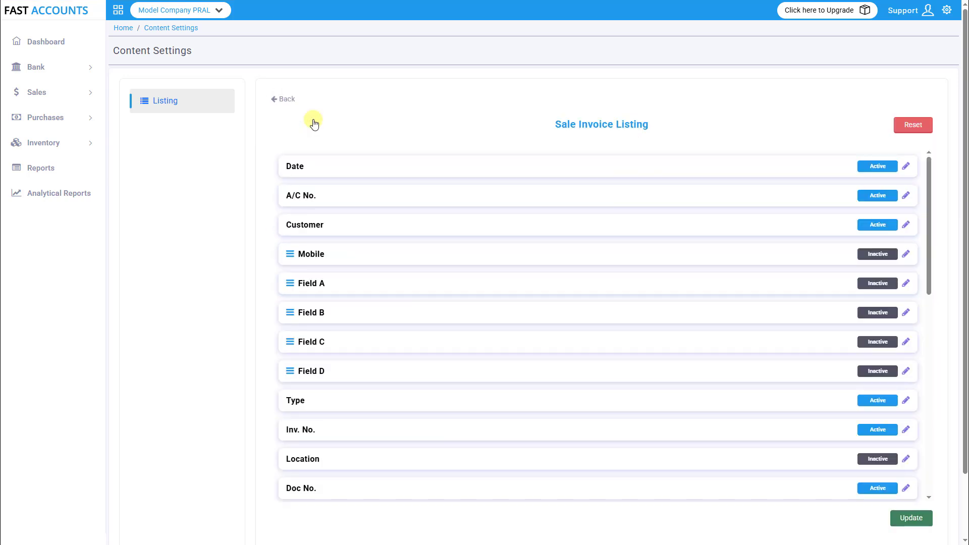
scroll(down, 3)
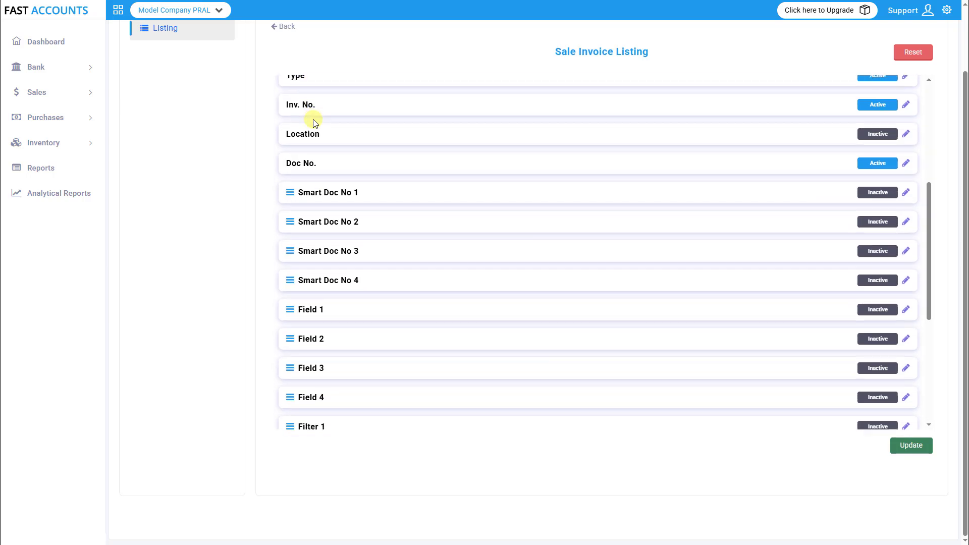
scroll(down, 3)
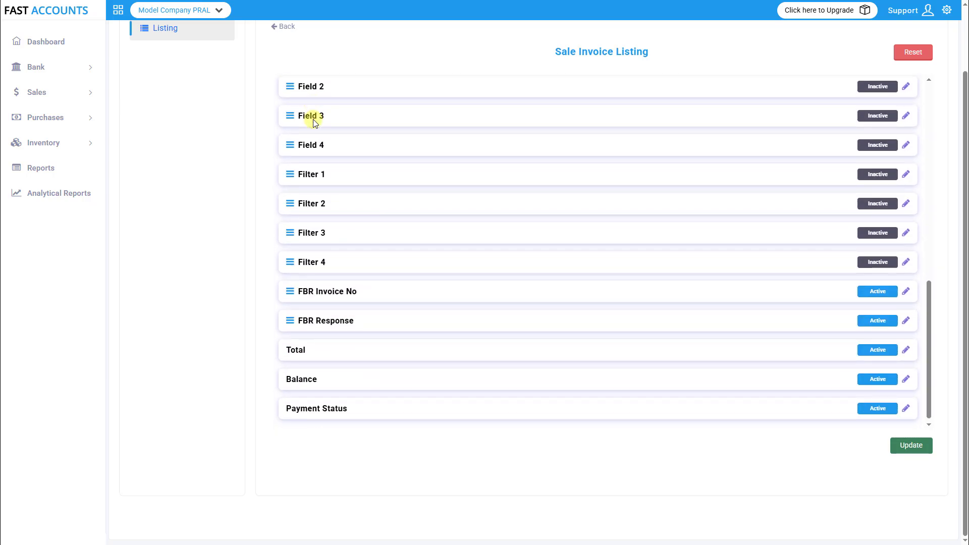
mouse_move(302, 169)
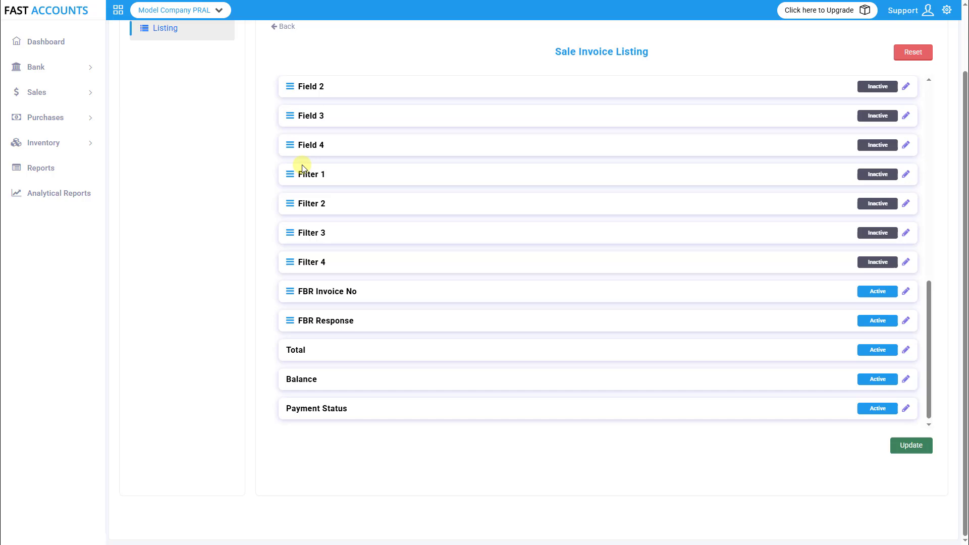
mouse_move(828, 316)
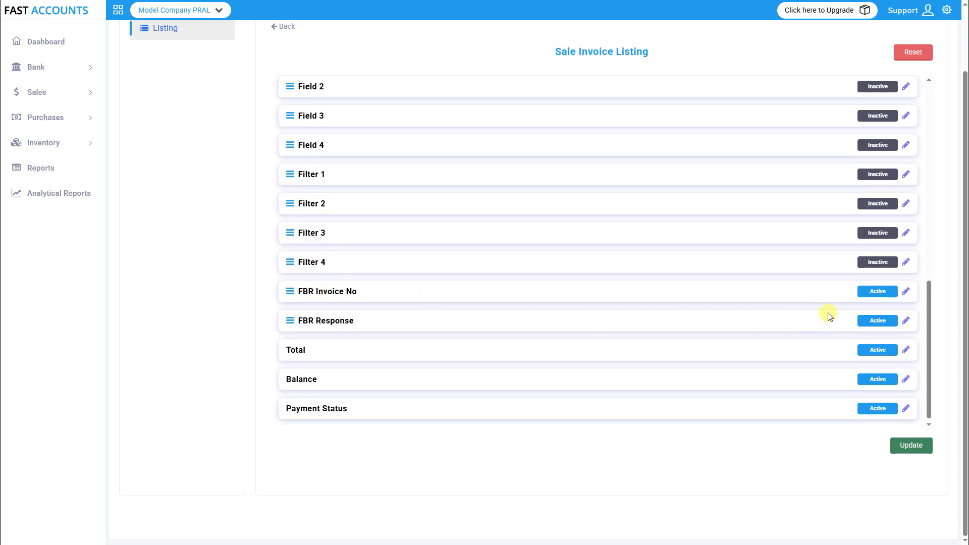
click(905, 291)
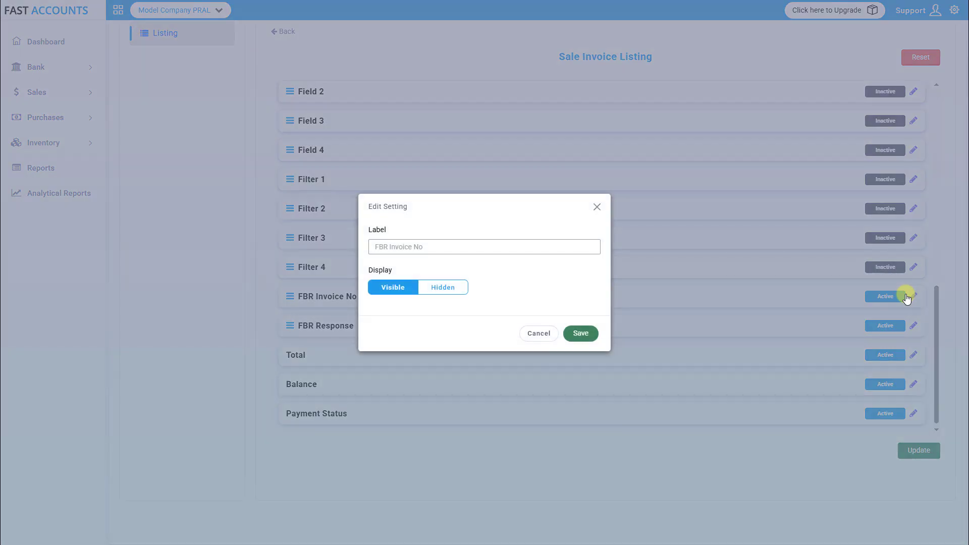
mouse_move(863, 299)
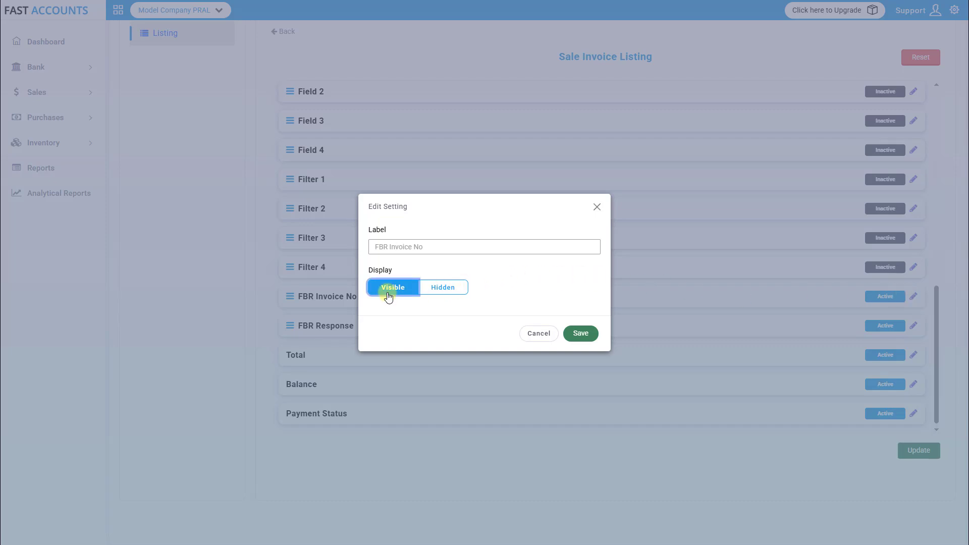
click(580, 333)
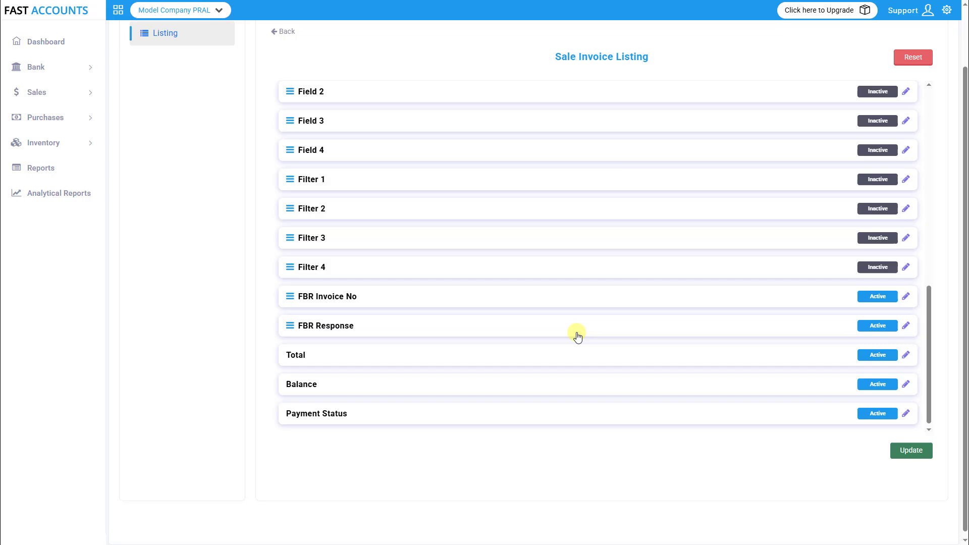
mouse_move(892, 439)
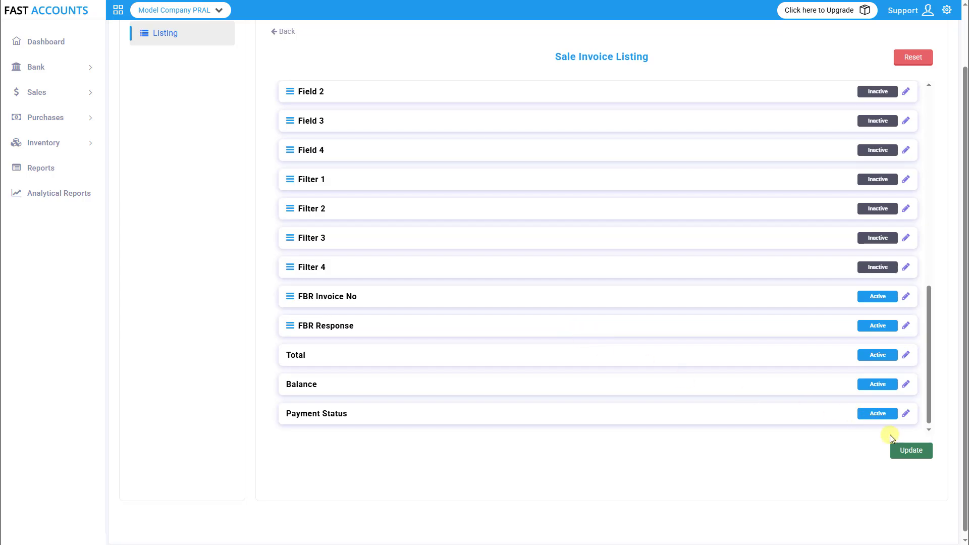
click(911, 450)
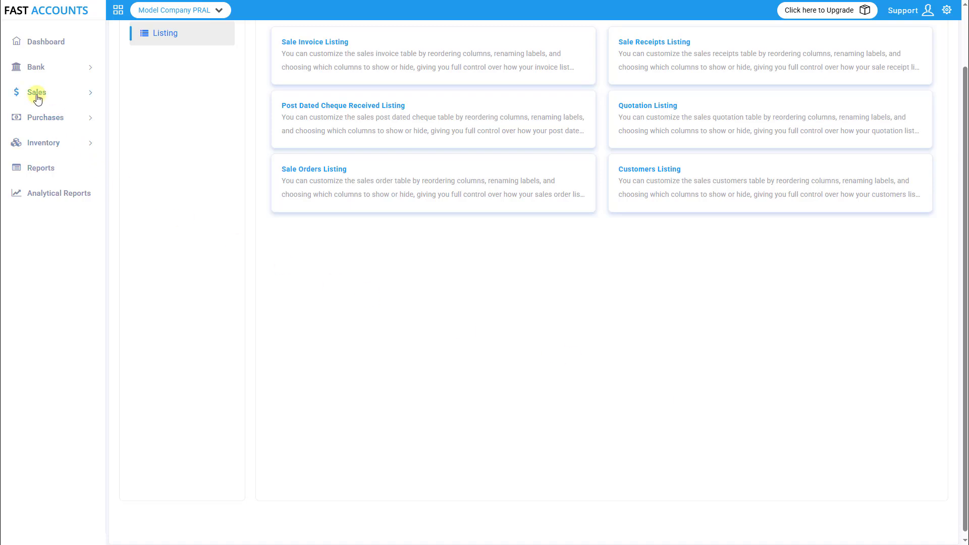
From Sales > Invoices, add a new Sales Invoice (SI).
click(37, 92)
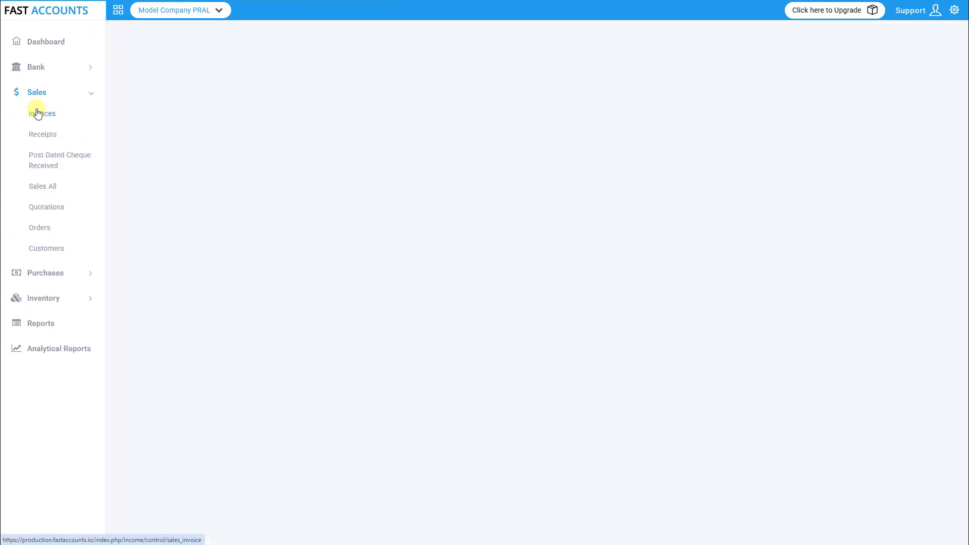
click(42, 113)
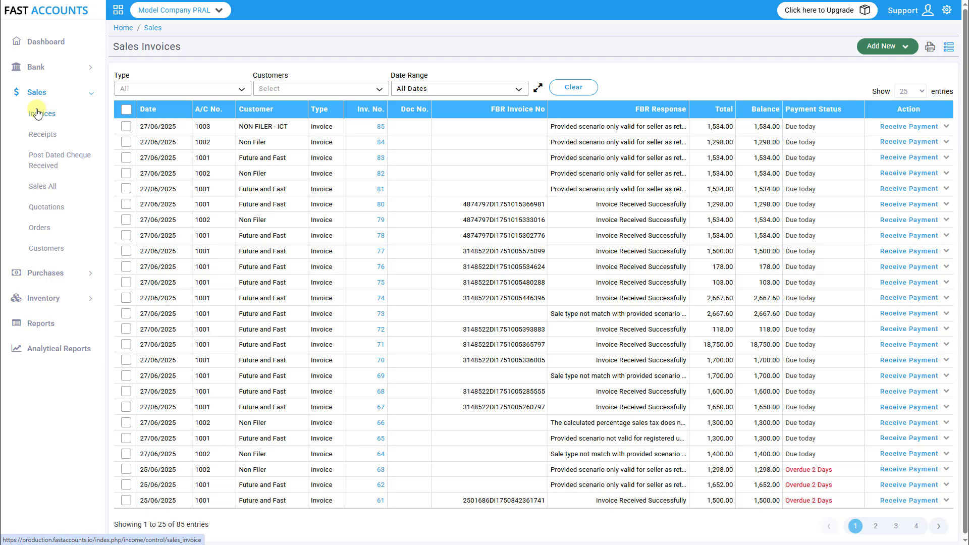
mouse_move(672, 42)
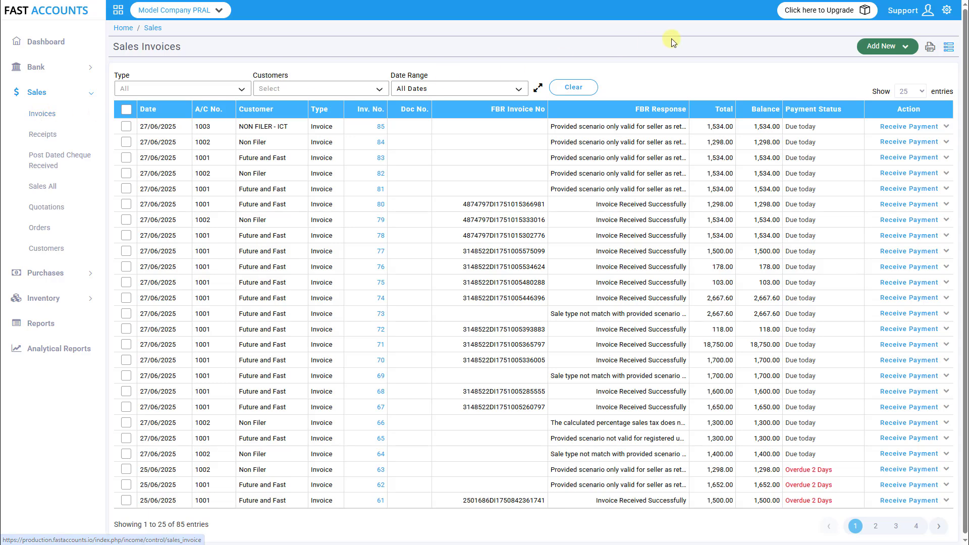
click(886, 46)
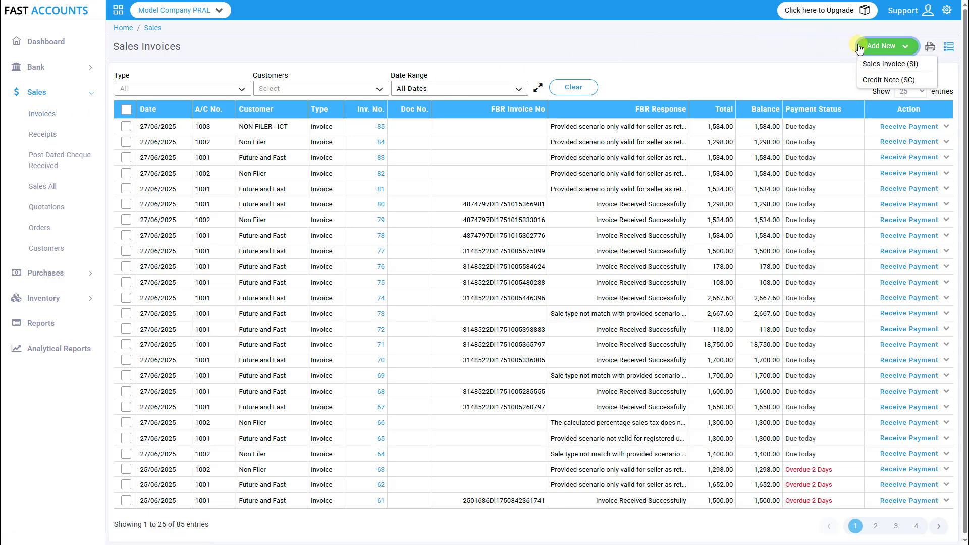
click(888, 64)
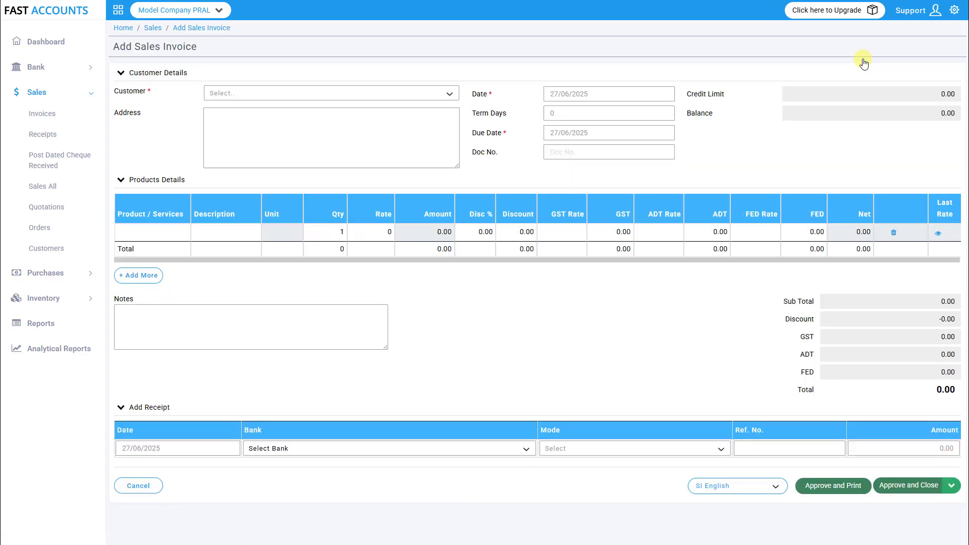
Invoice e-Creatorz Pvt Ltd for one ZIC 20W 50 (5,490.00) and approve it.
click(330, 92)
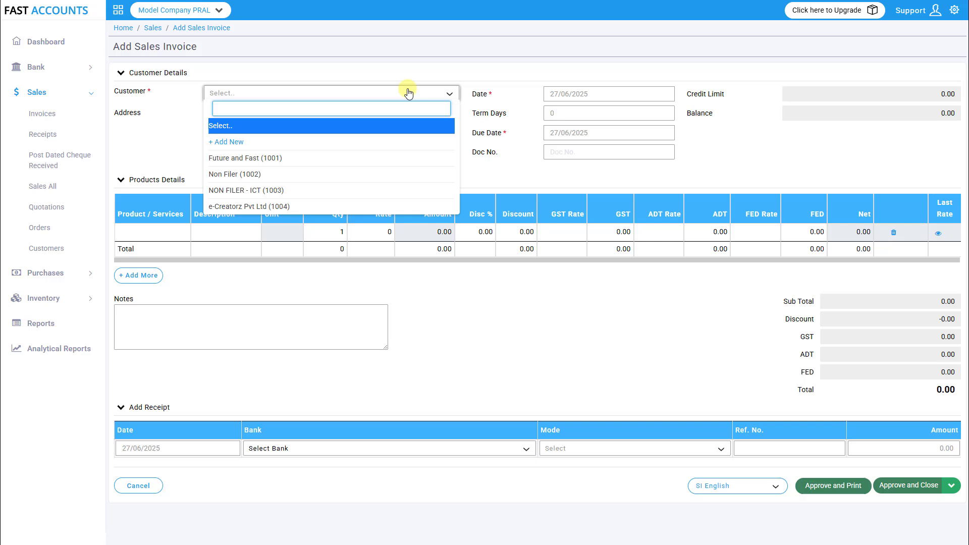
click(249, 207)
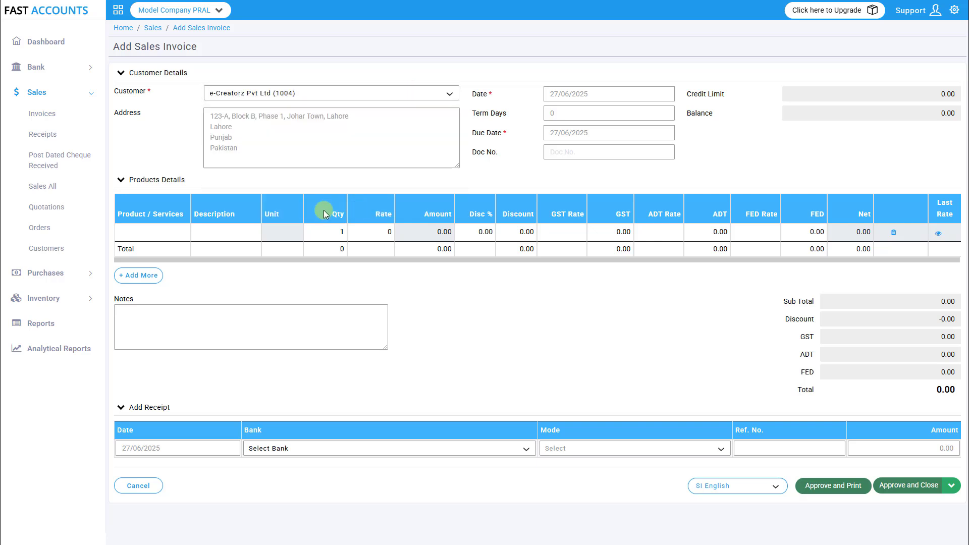
click(151, 232)
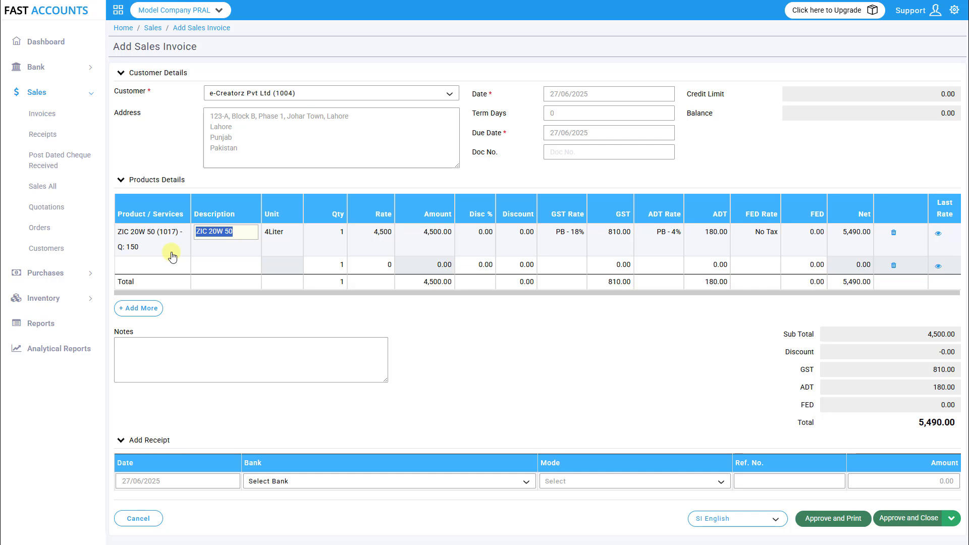
mouse_move(915, 518)
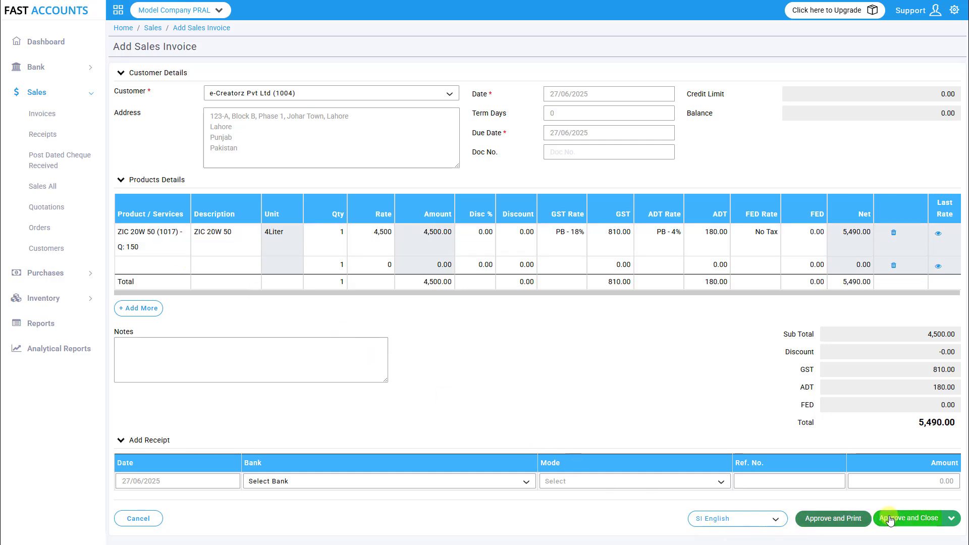
click(911, 517)
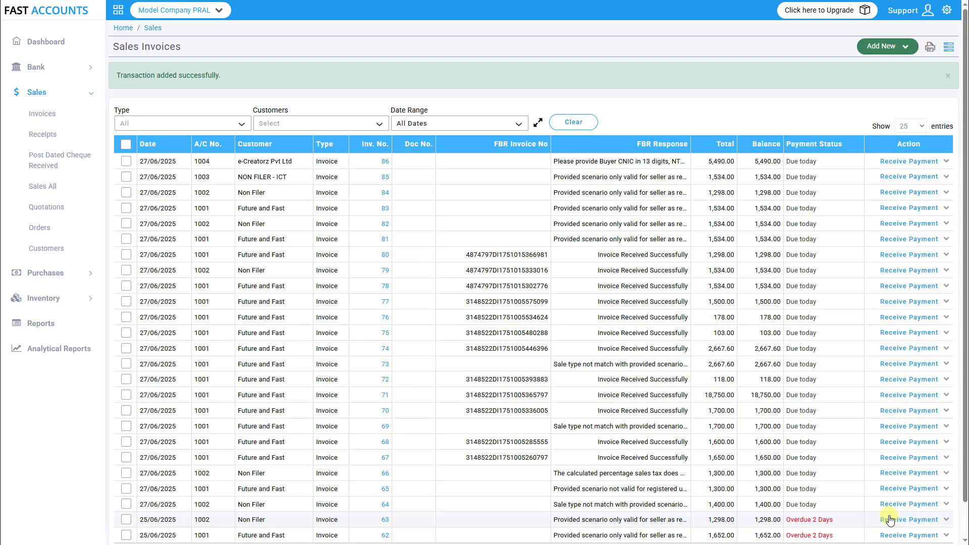
click(523, 143)
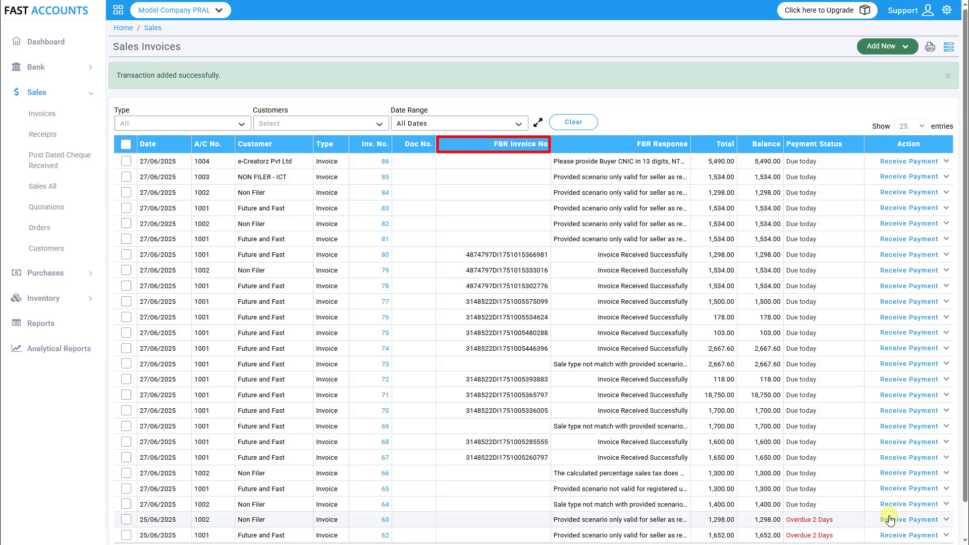